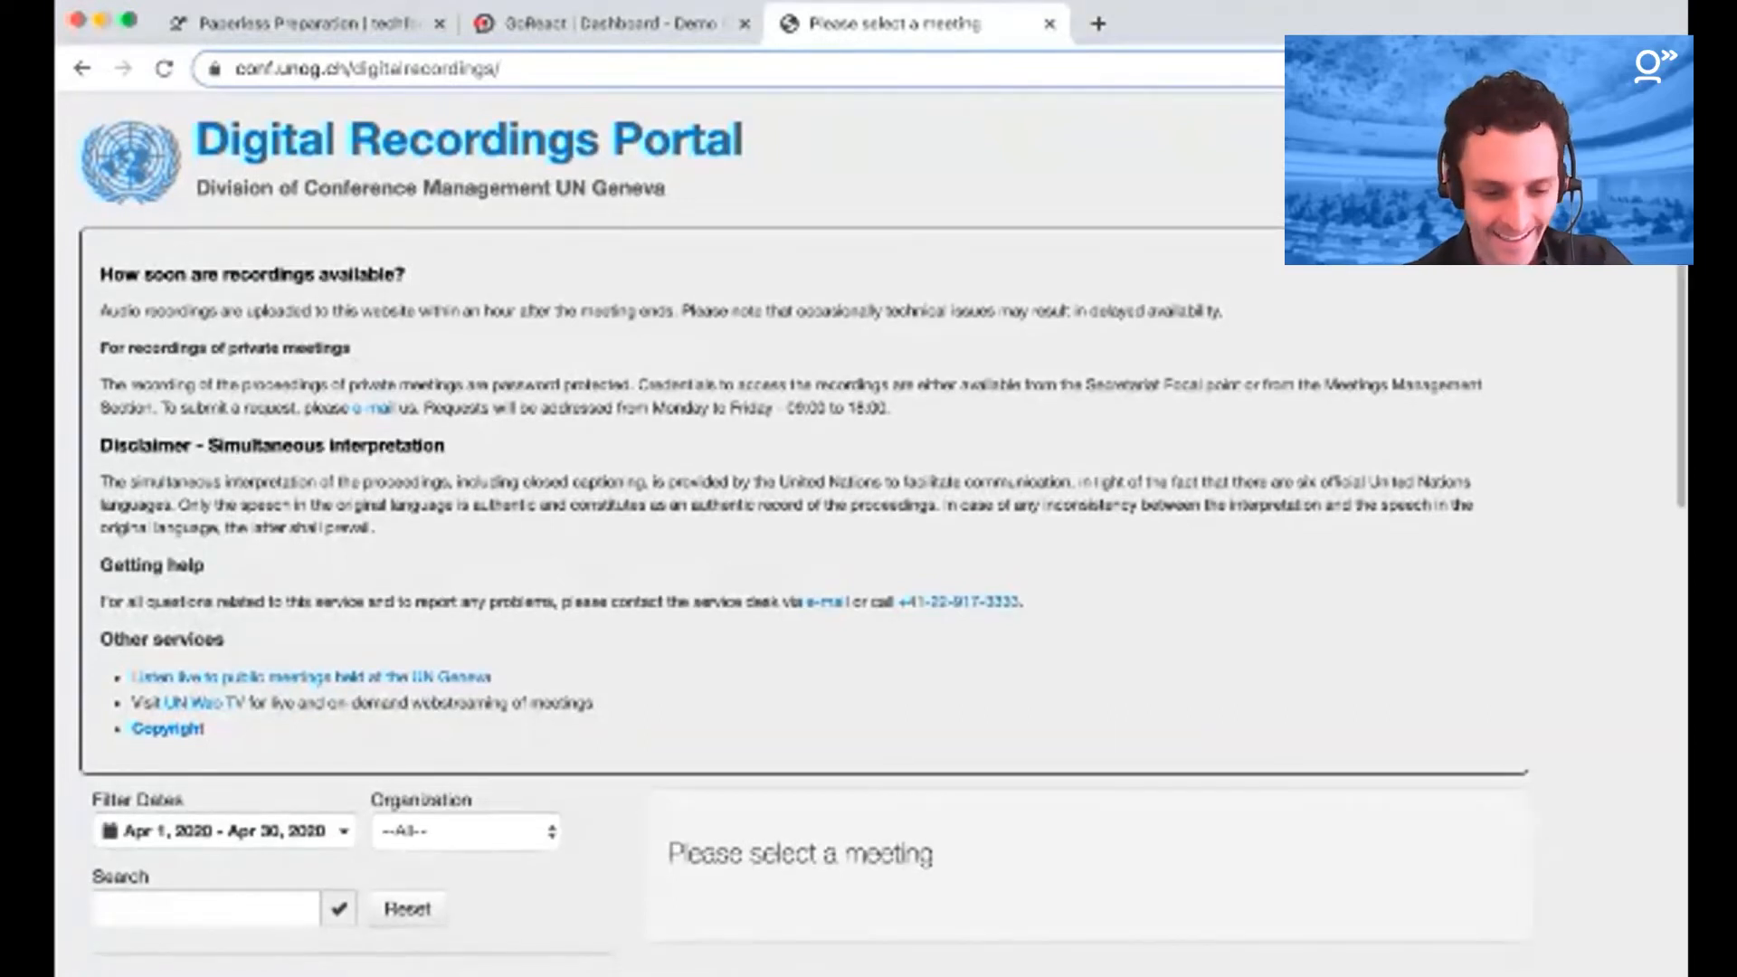
# Step: Apply a custom date range of January 2020 to the meeting filter
pyautogui.scroll(-3)
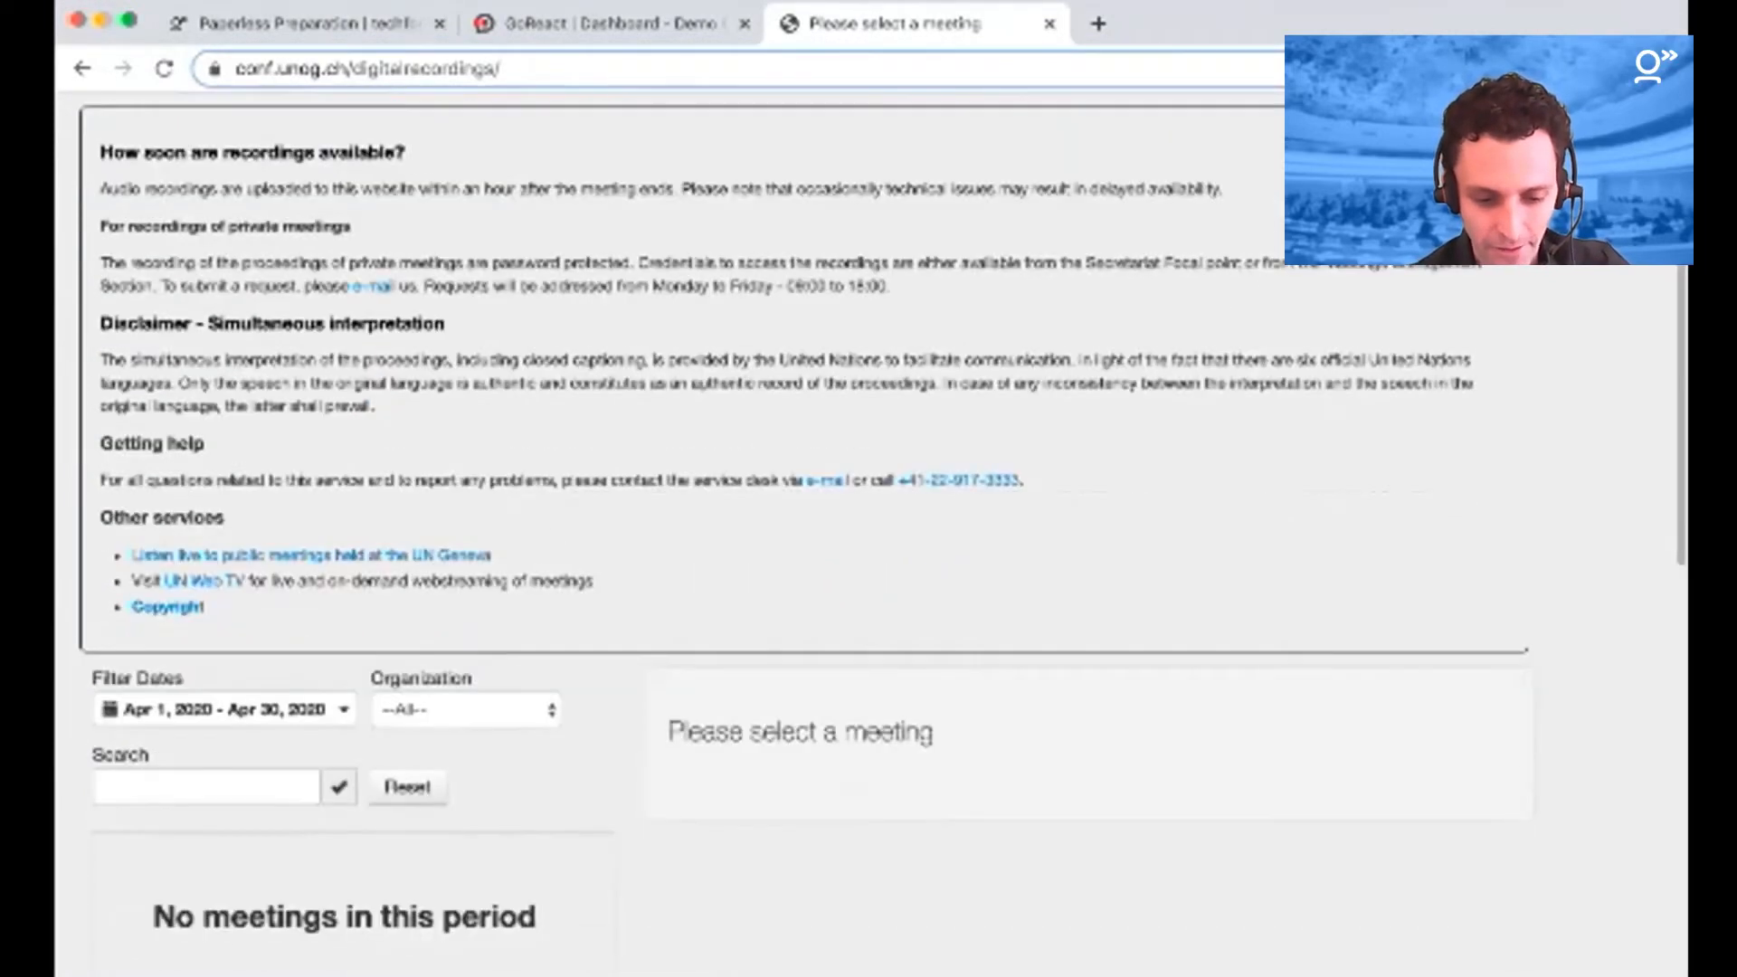
pyautogui.scroll(3)
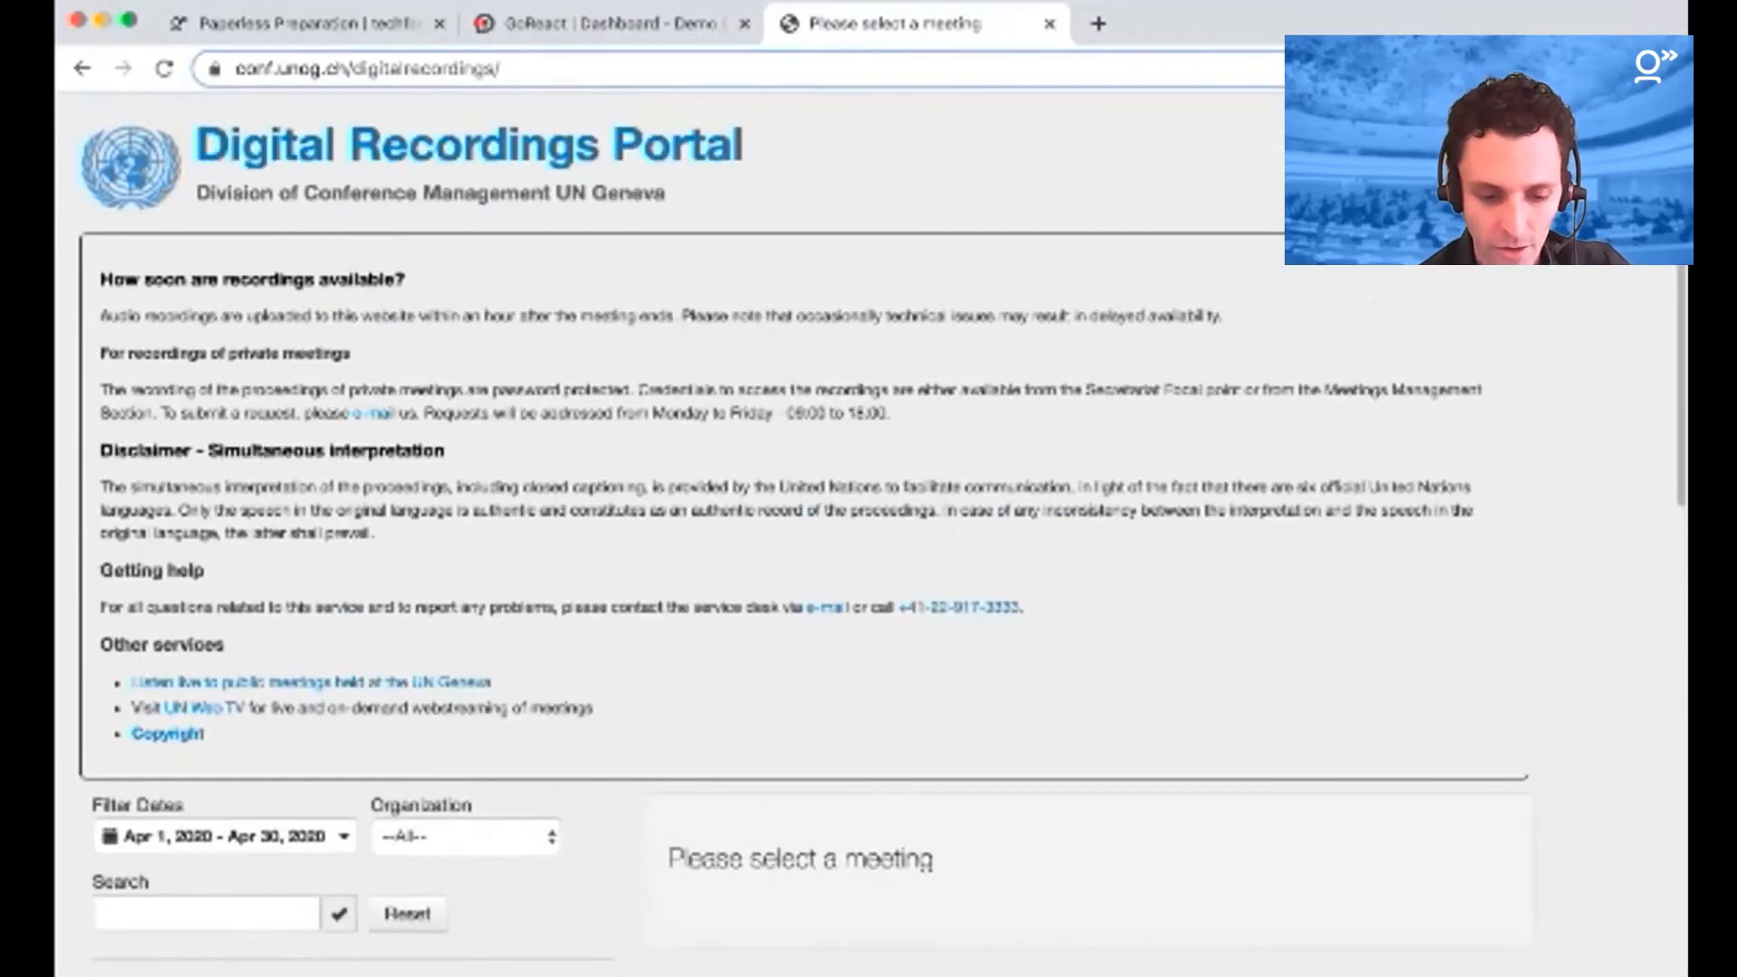
pyautogui.scroll(-3)
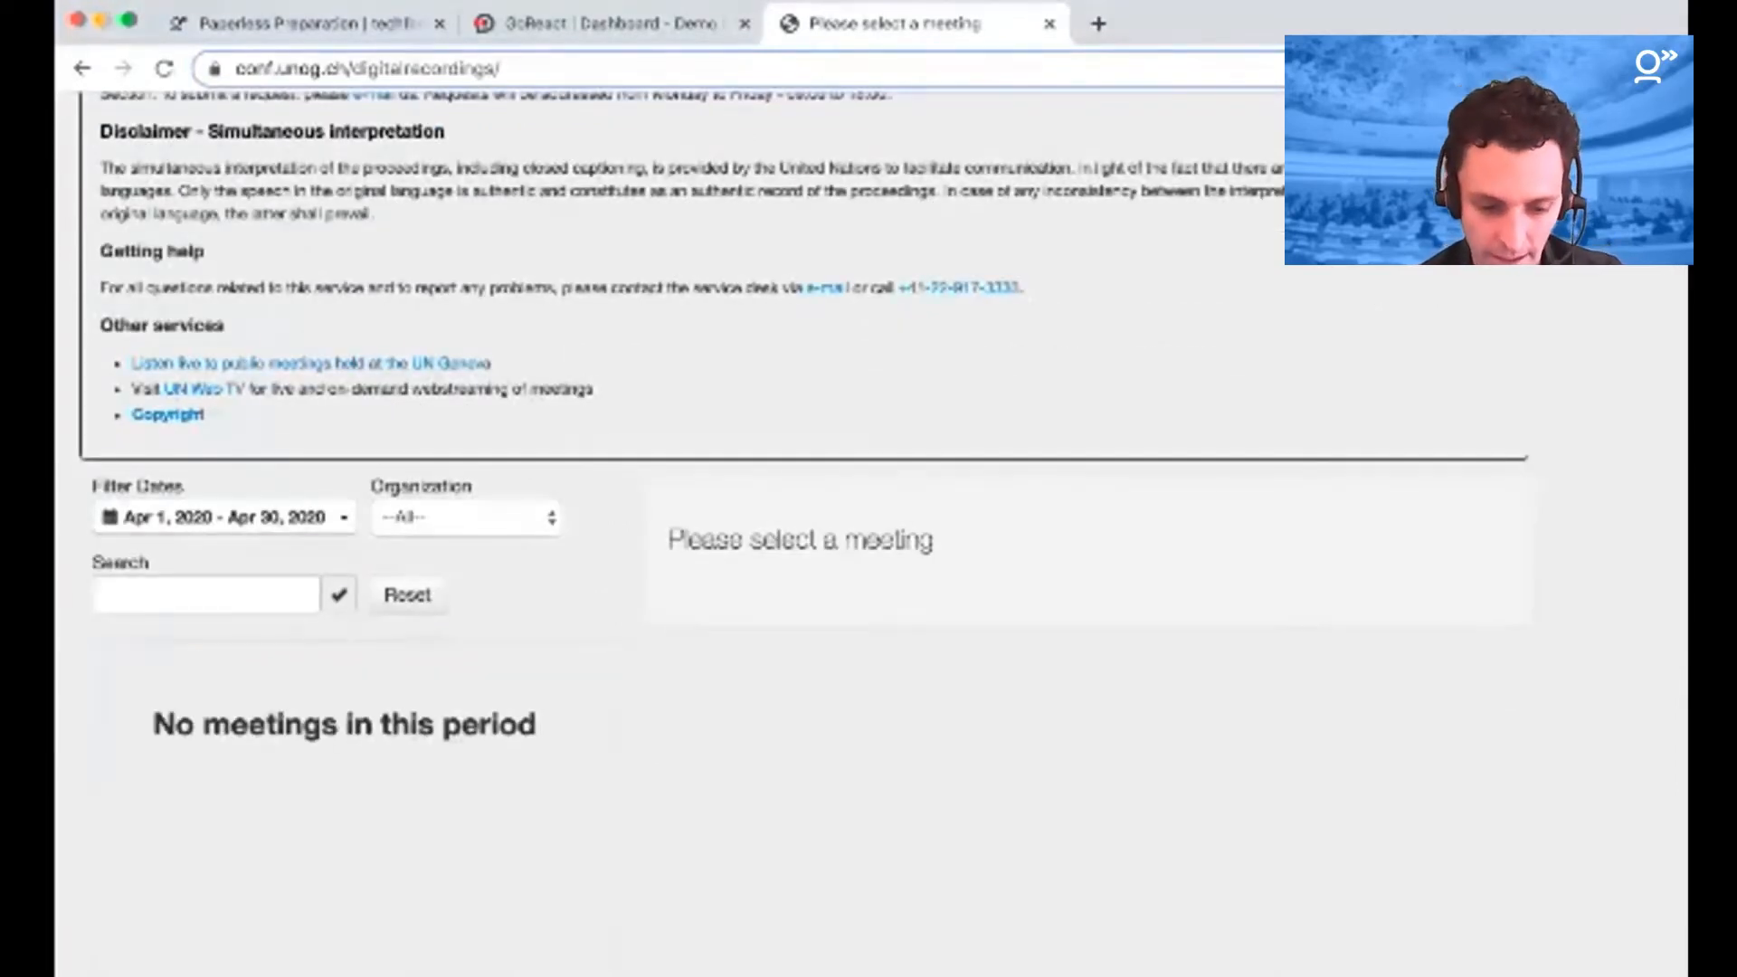
pyautogui.click(221, 515)
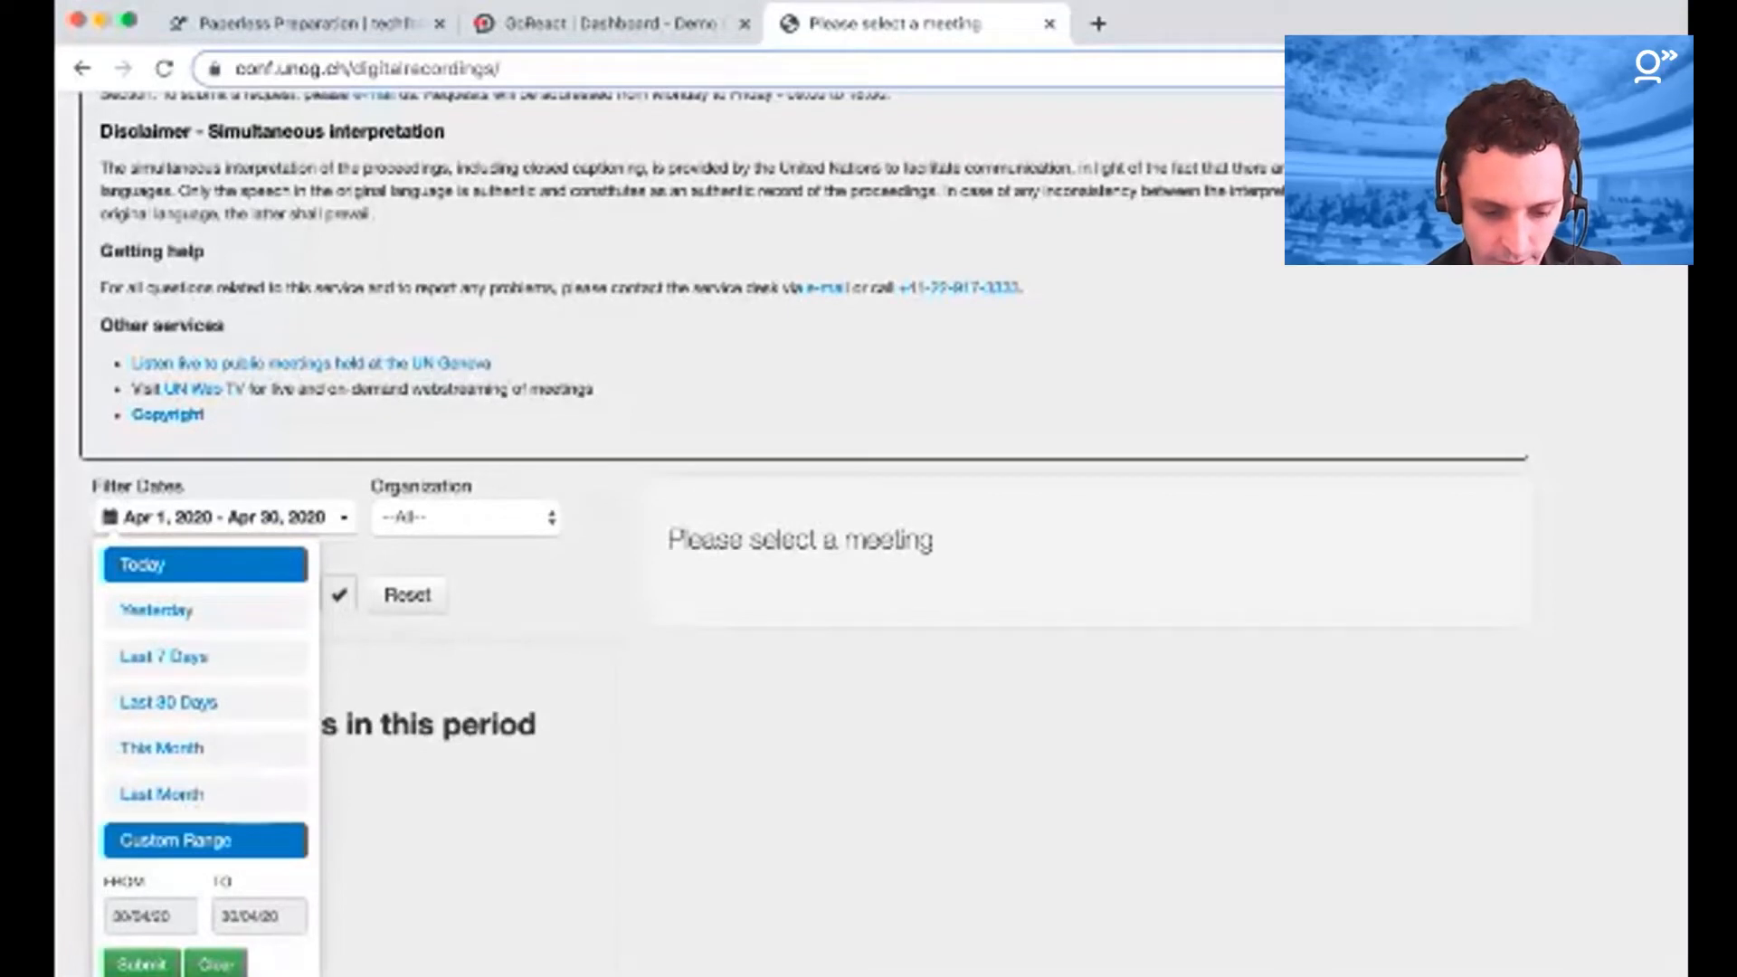
pyautogui.click(173, 839)
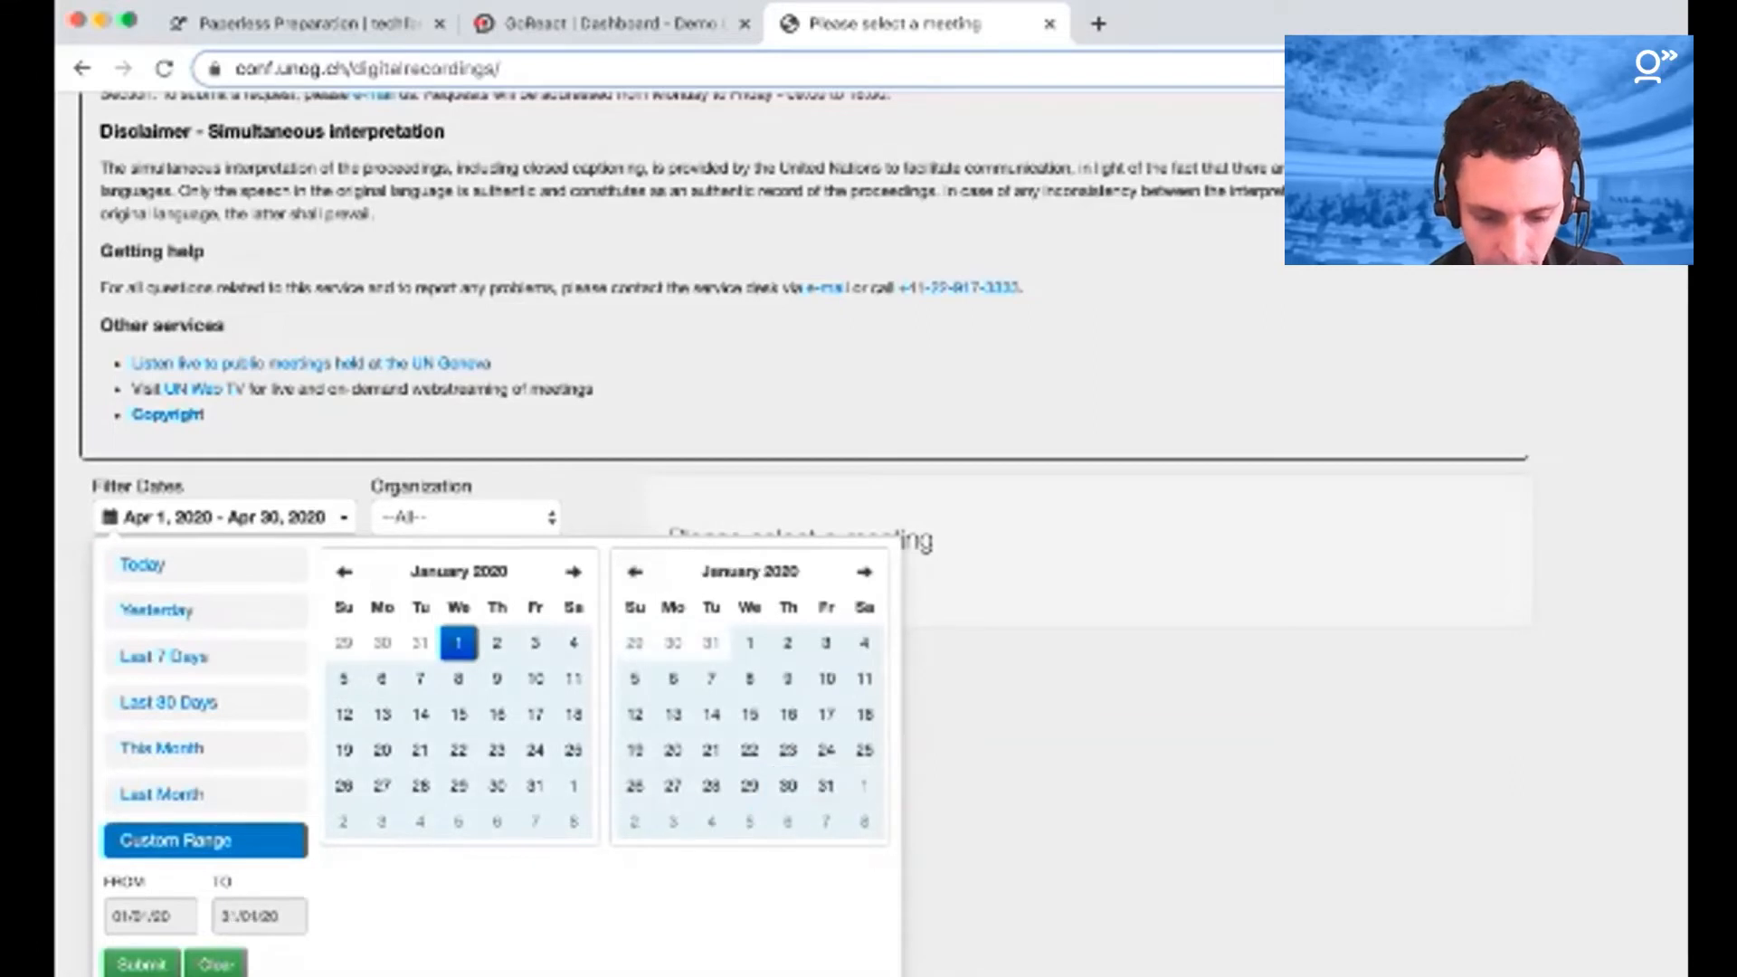
pyautogui.click(826, 786)
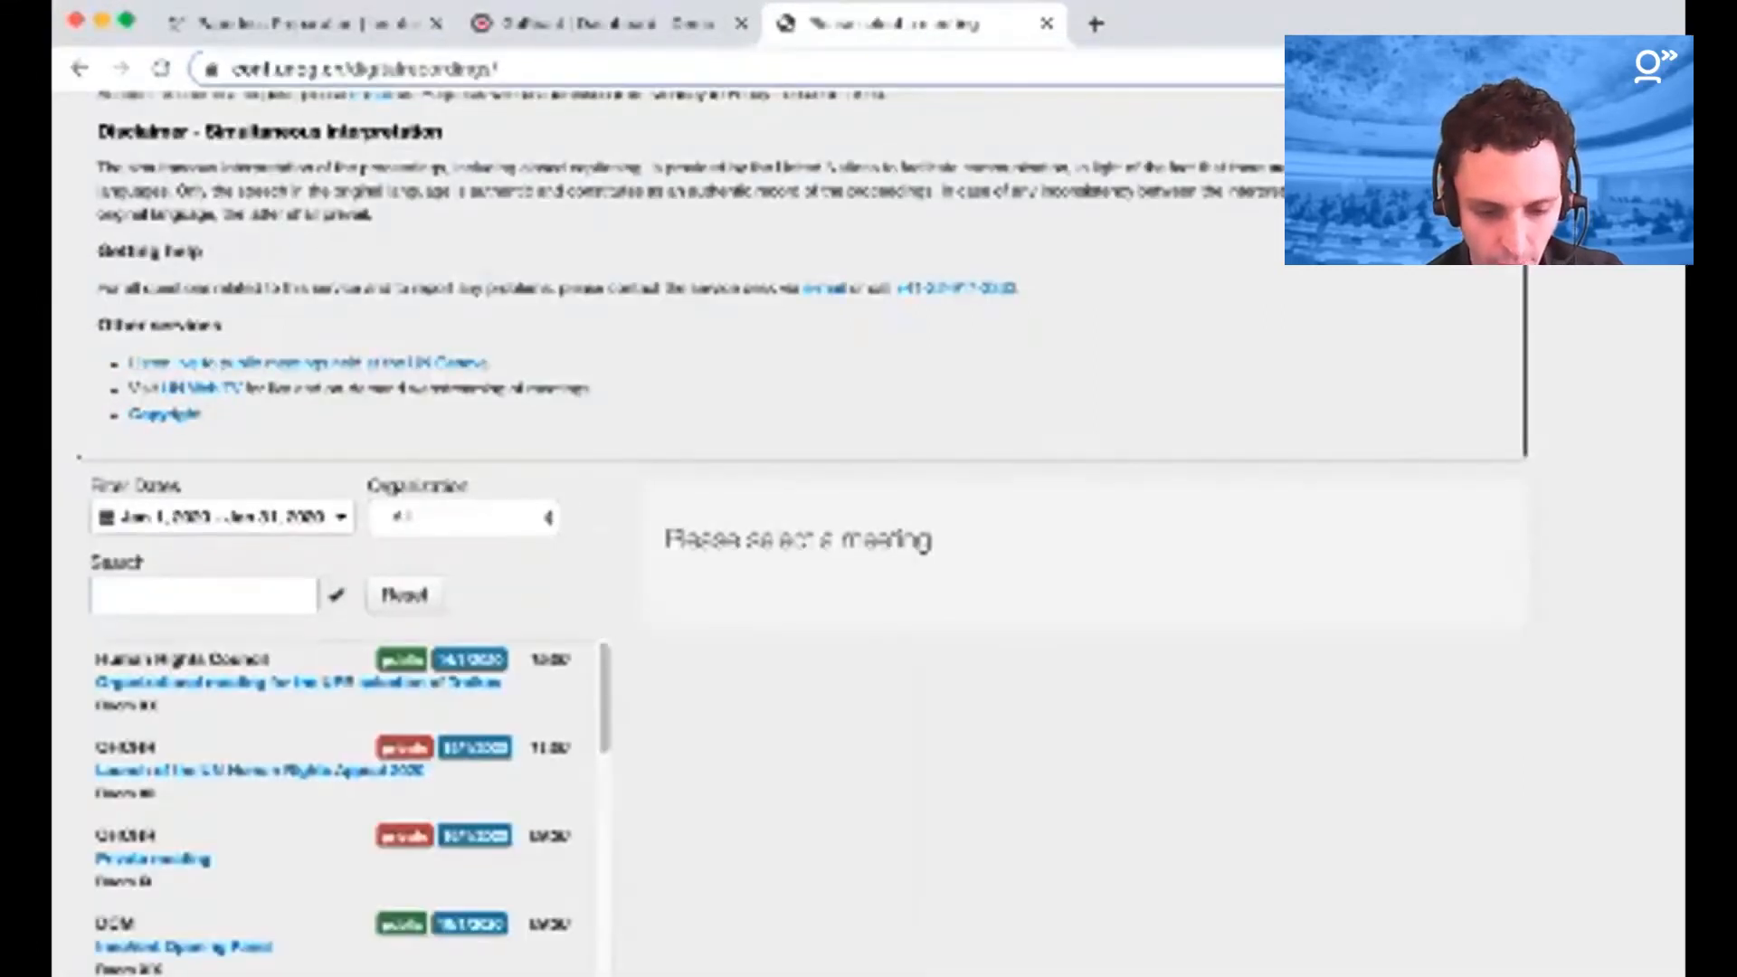
# Step: Select the 16 January 2020 'Digital tools for conference interpreting' meeting
pyautogui.scroll(-3)
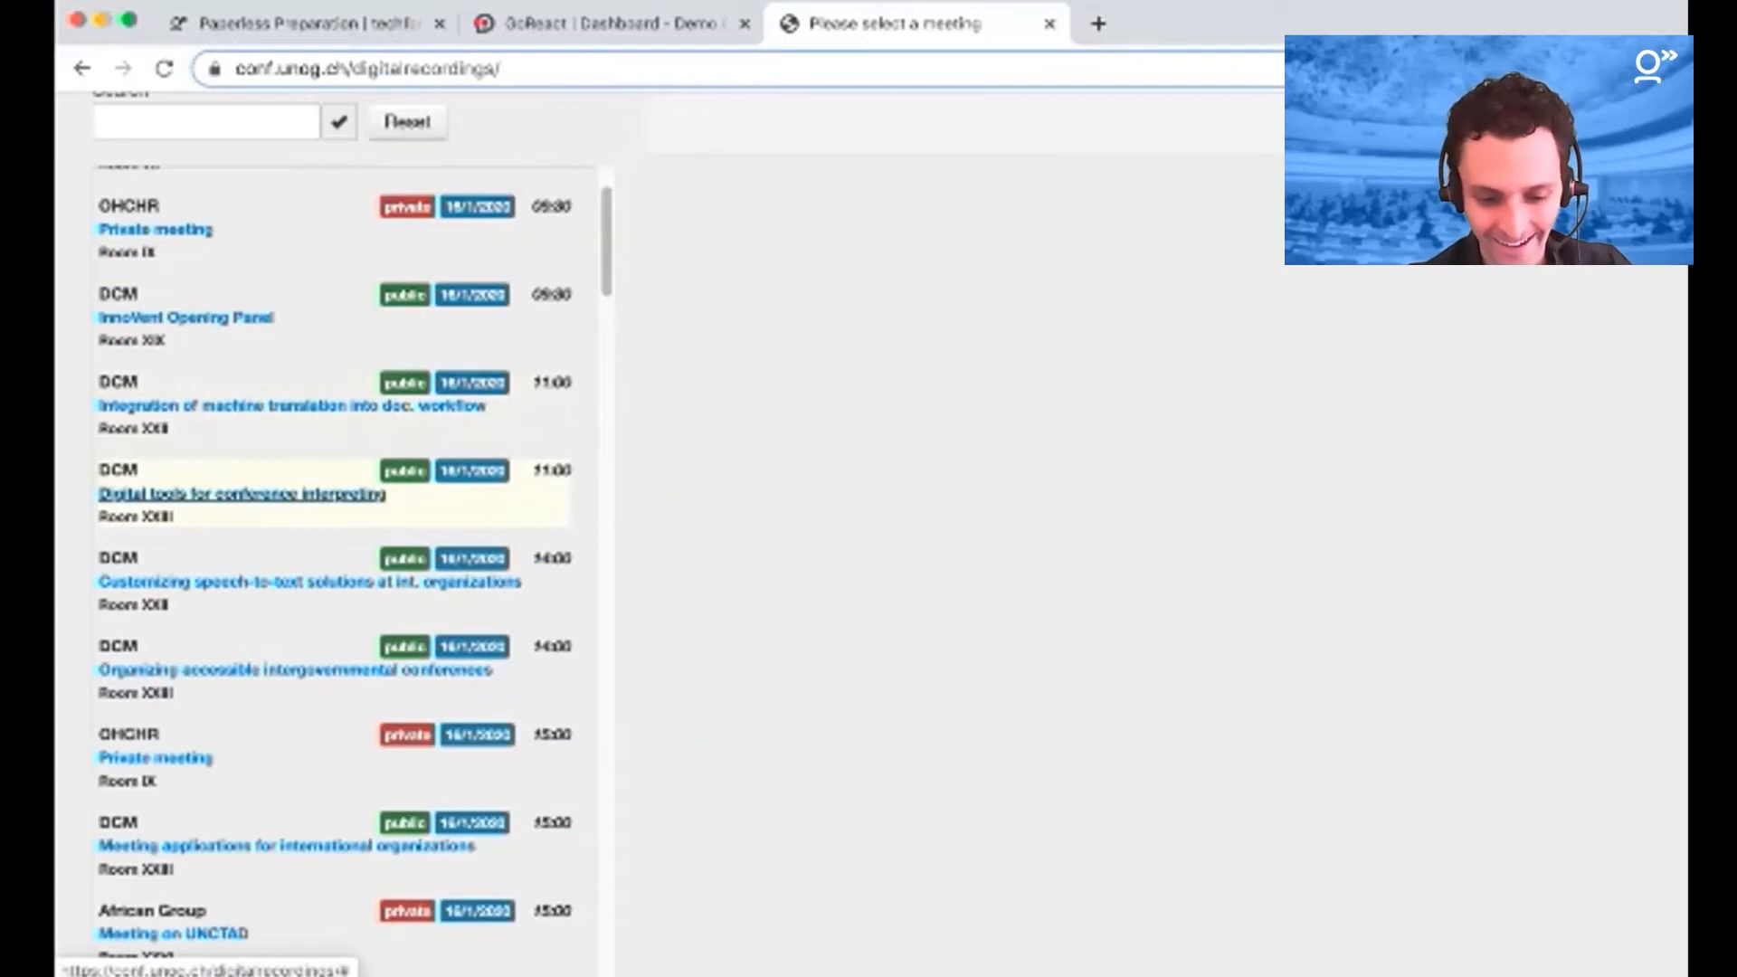
pyautogui.click(241, 494)
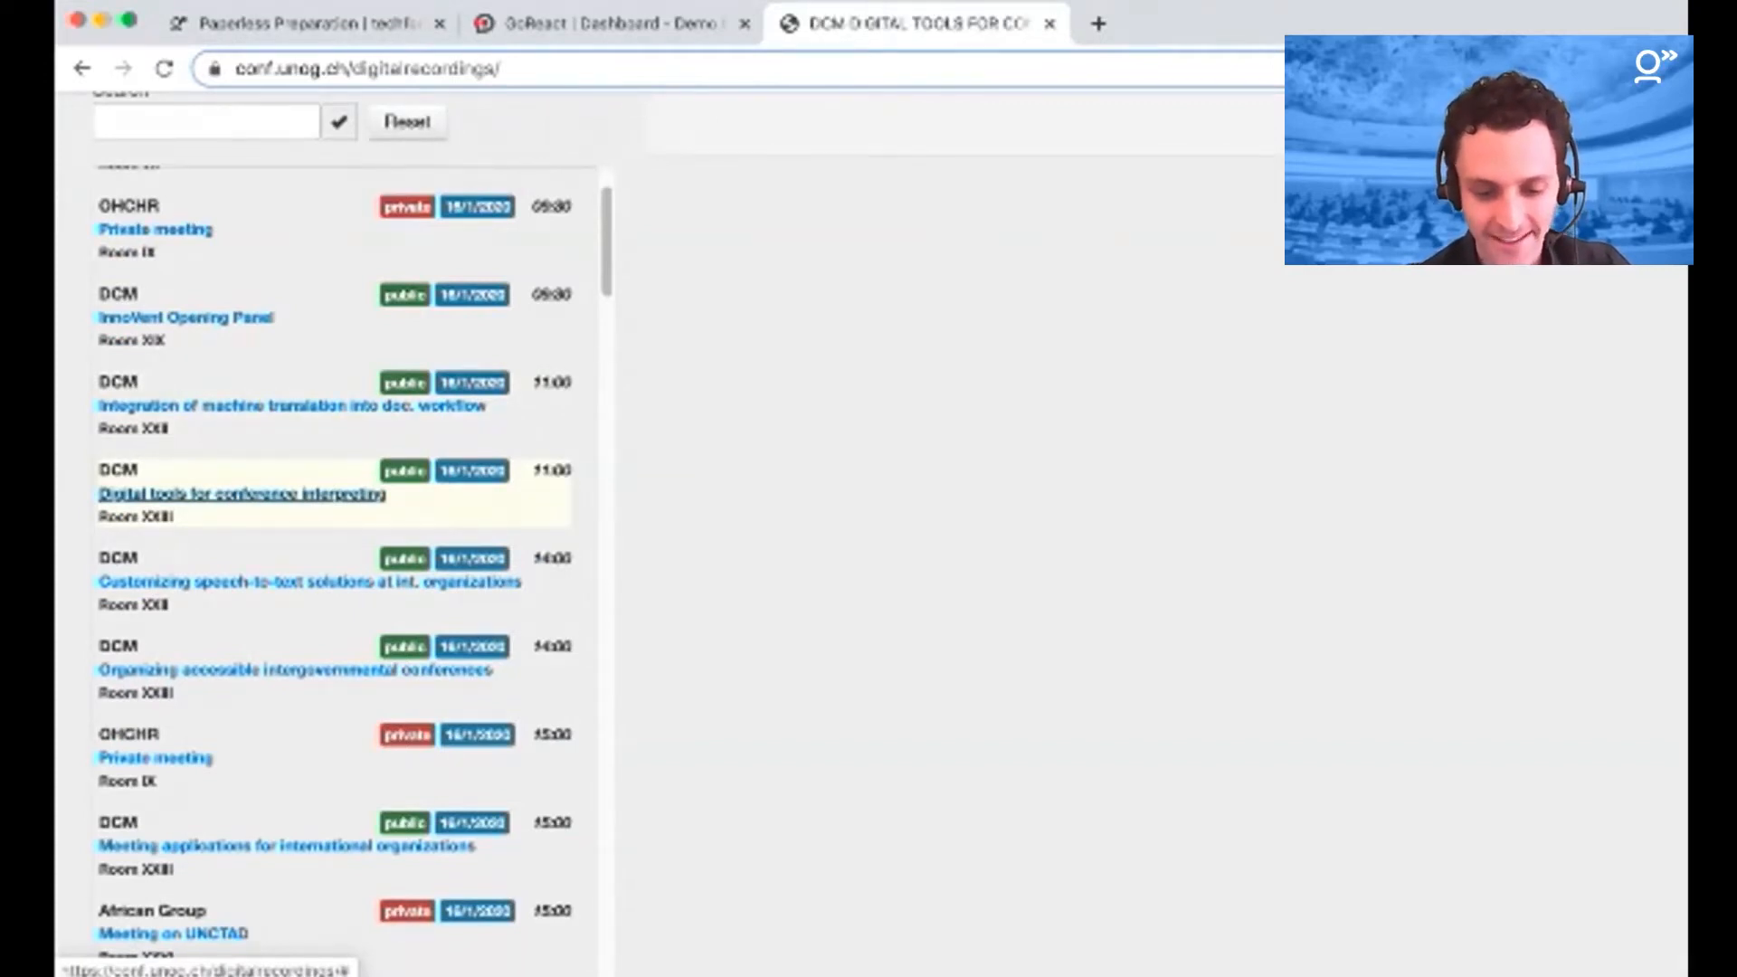
# Step: Load the meeting's audio player and scroll through its speaker list
pyautogui.click(241, 492)
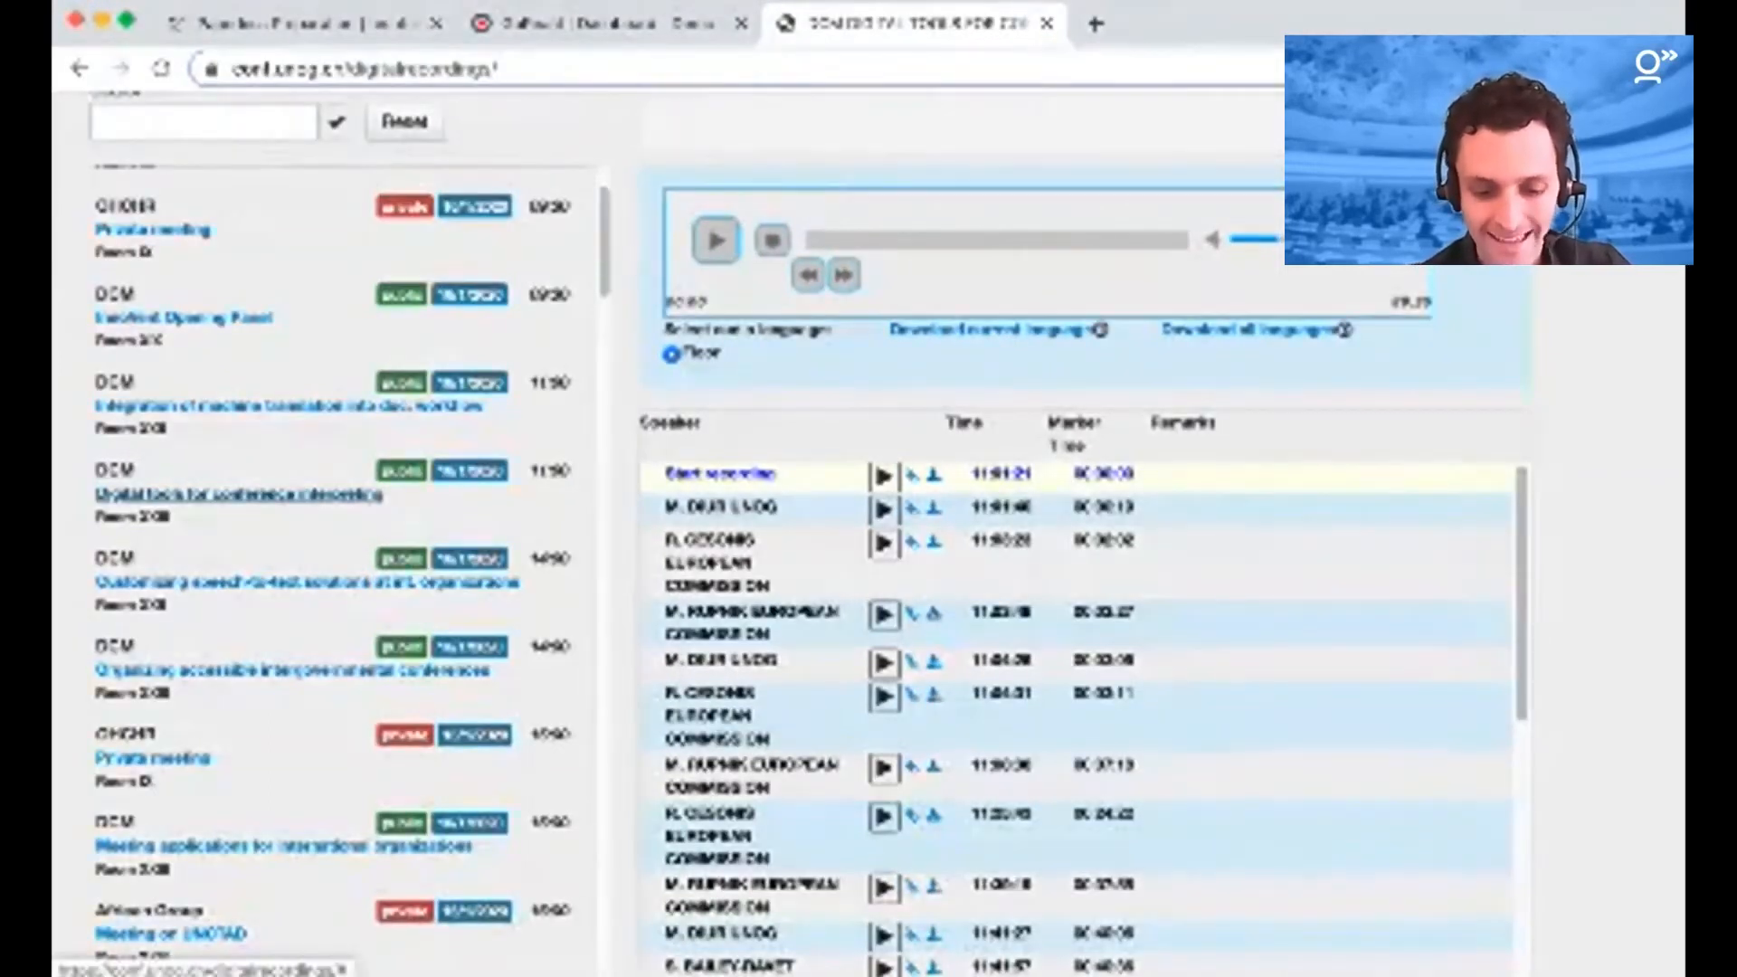
pyautogui.moveTo(930, 507)
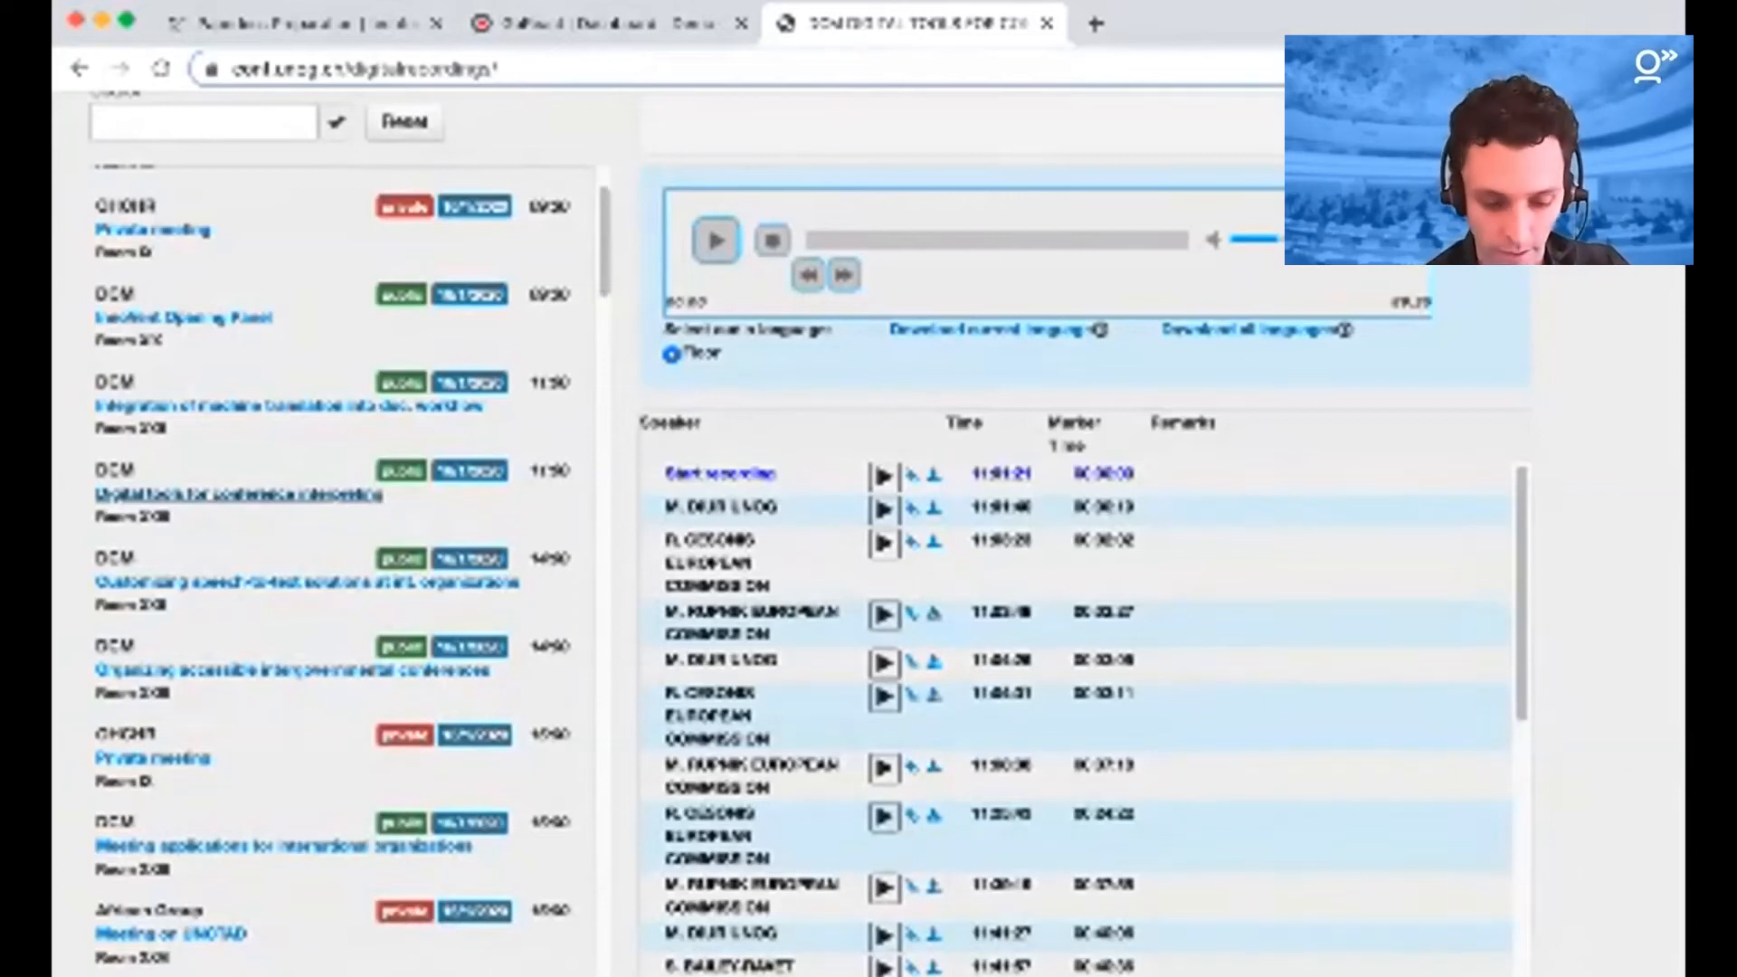
pyautogui.scroll(-3)
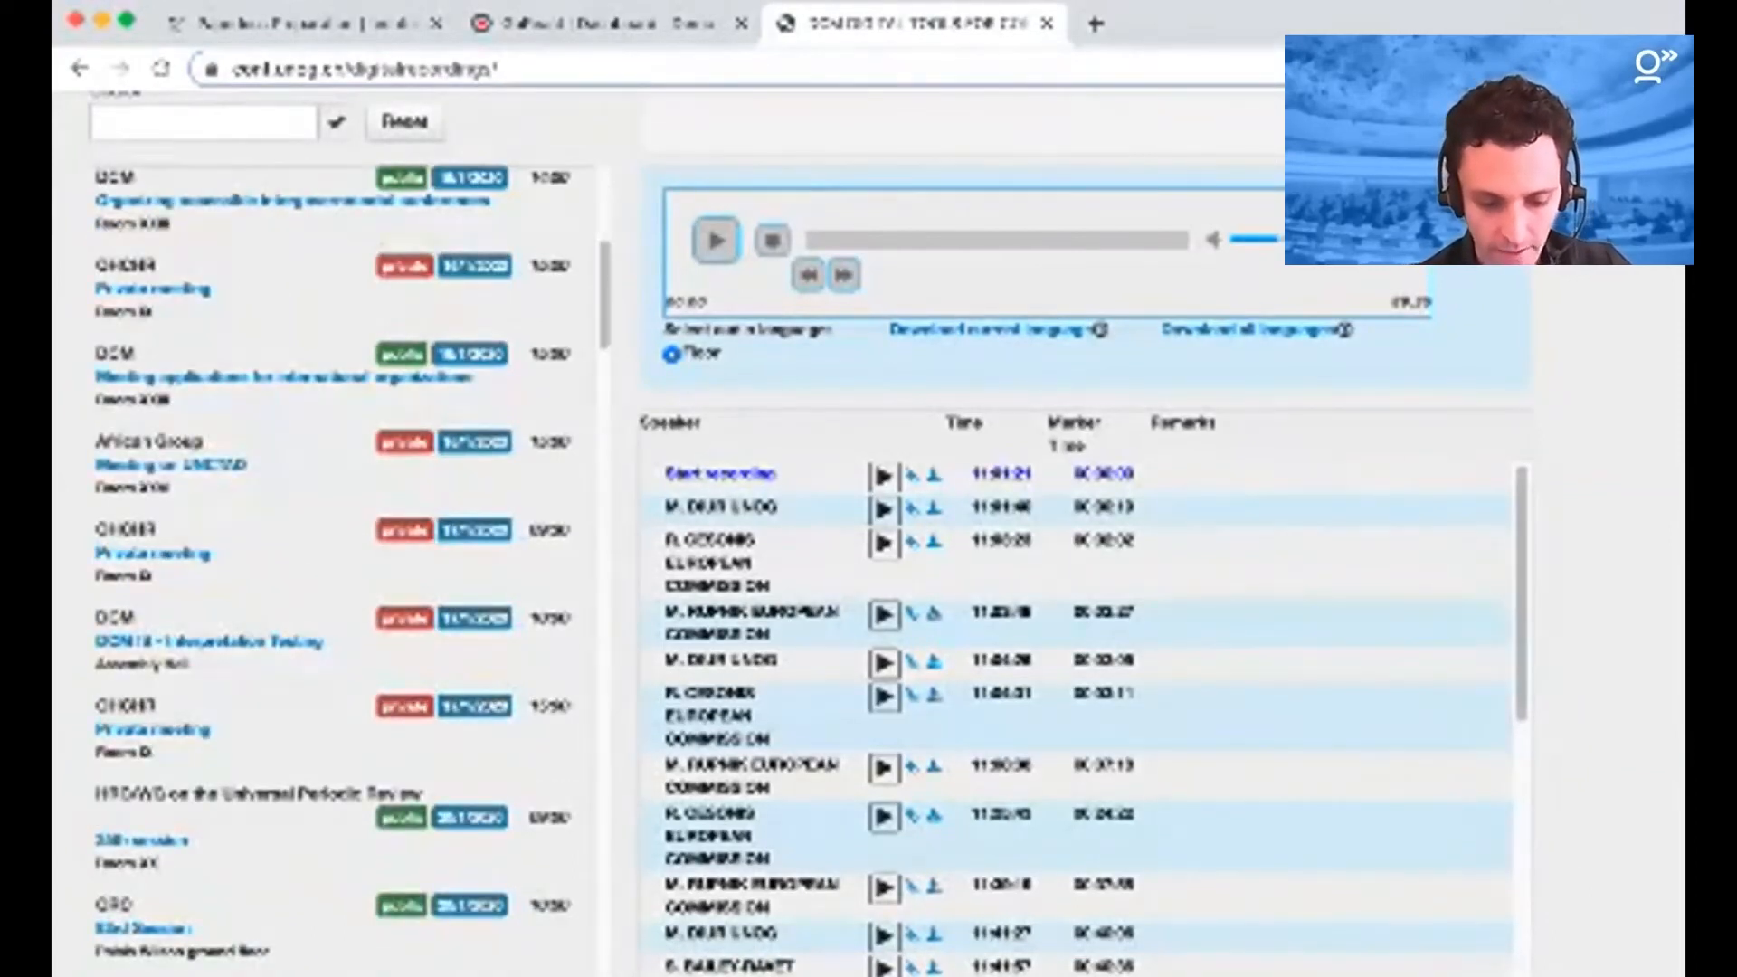
pyautogui.scroll(-3)
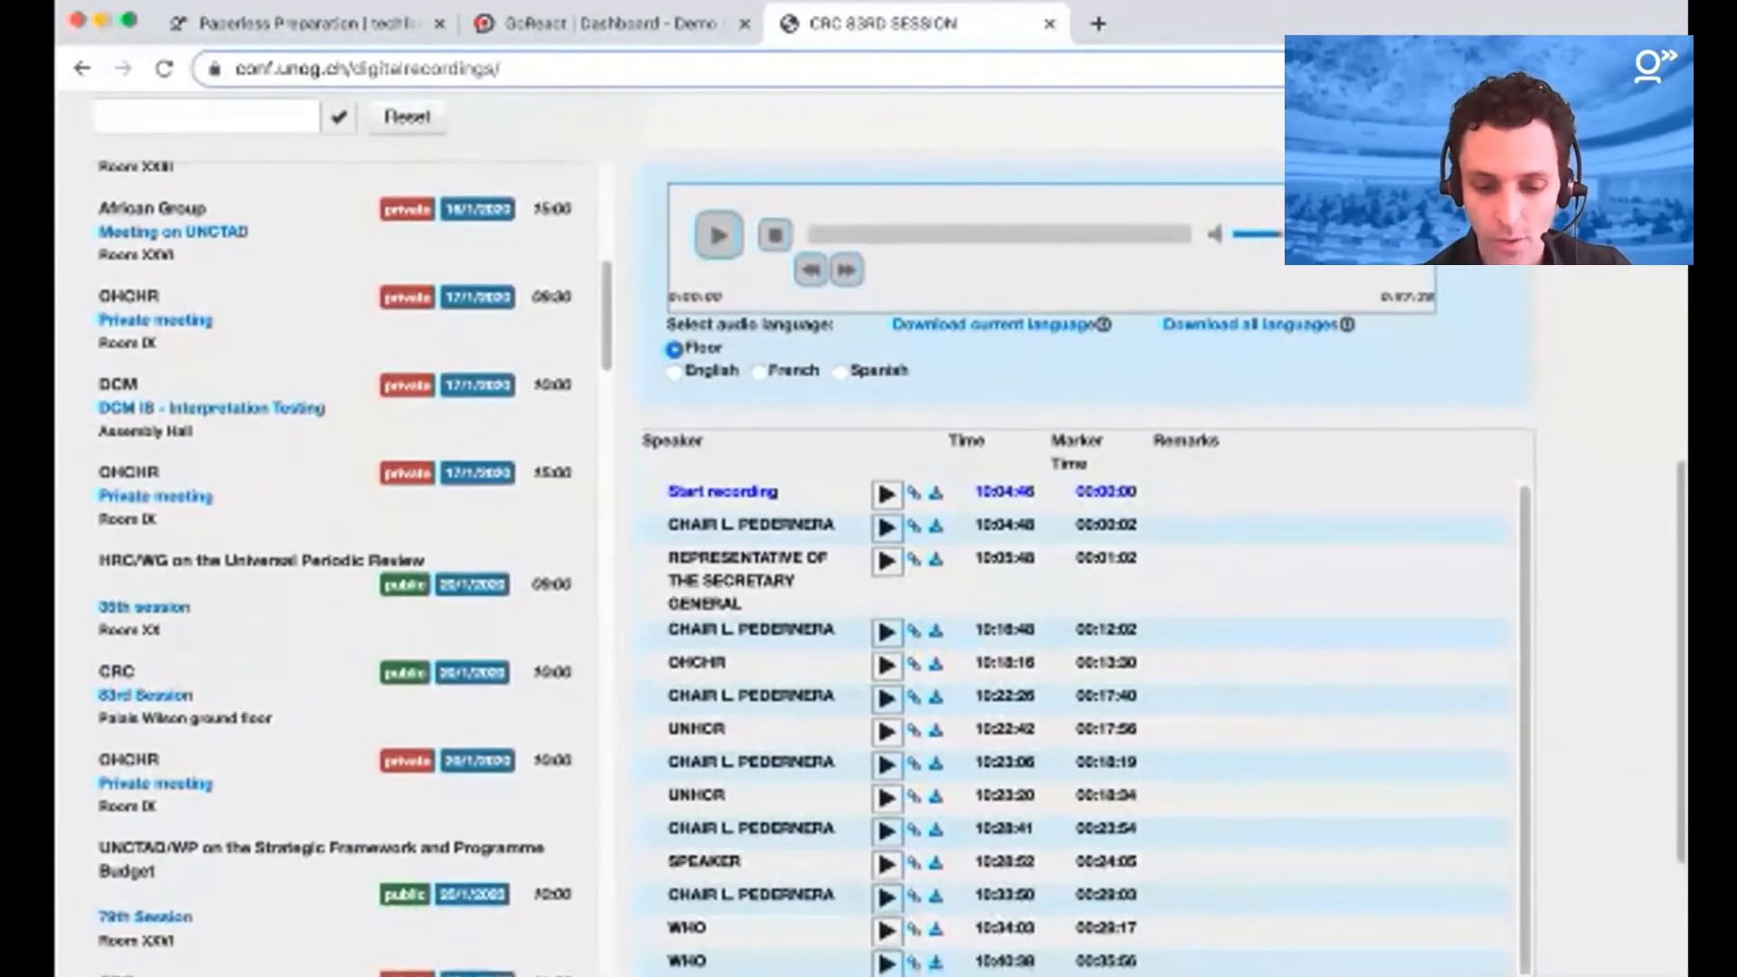
# Step: Bring up the CRC 83rd Session recording with its Floor, English, French and Spanish audio options
pyautogui.scroll(-3)
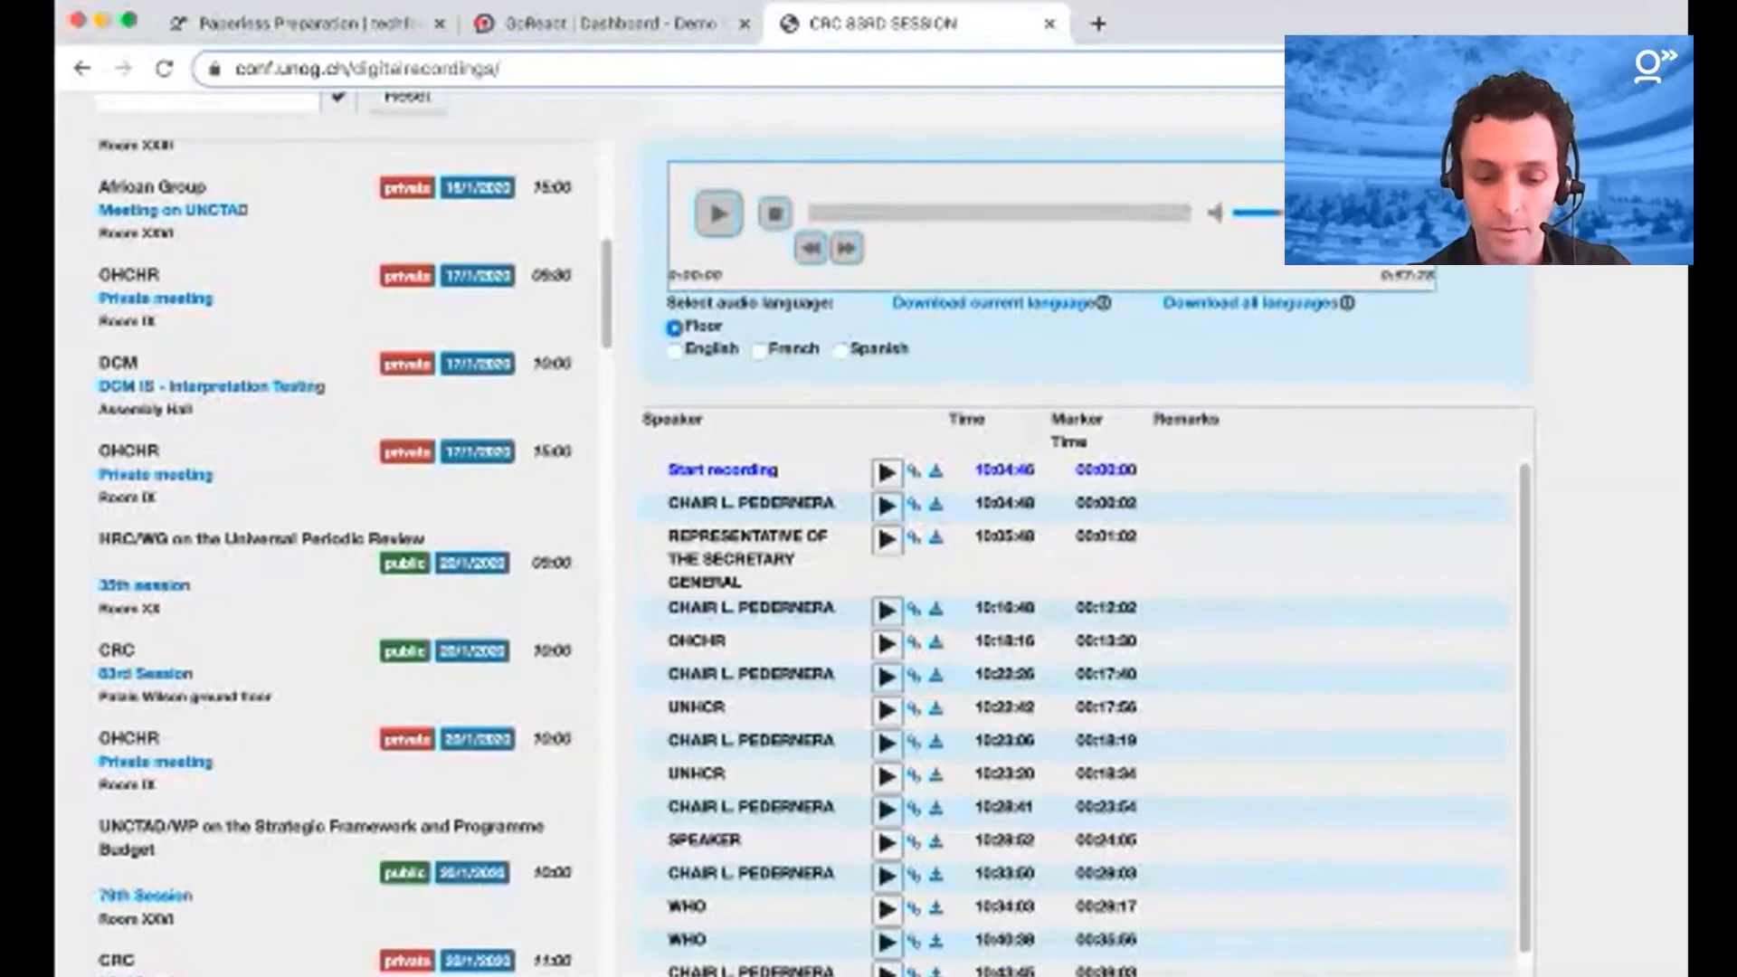
pyautogui.click(759, 349)
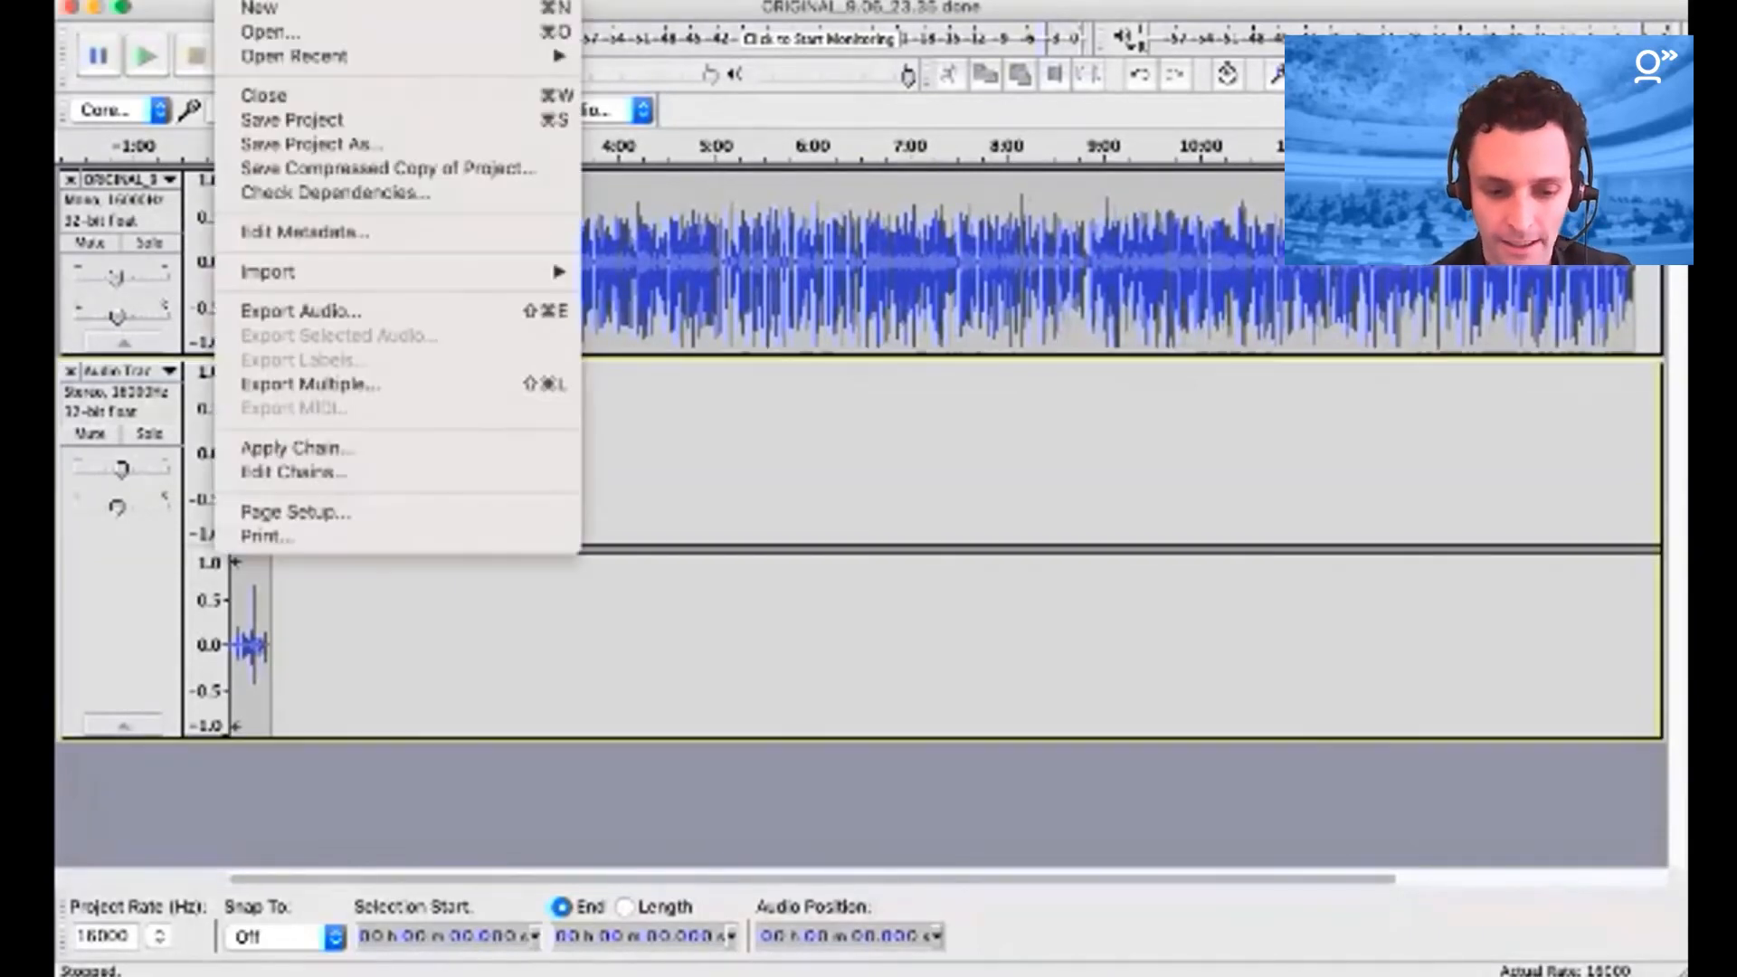
pyautogui.moveTo(268, 272)
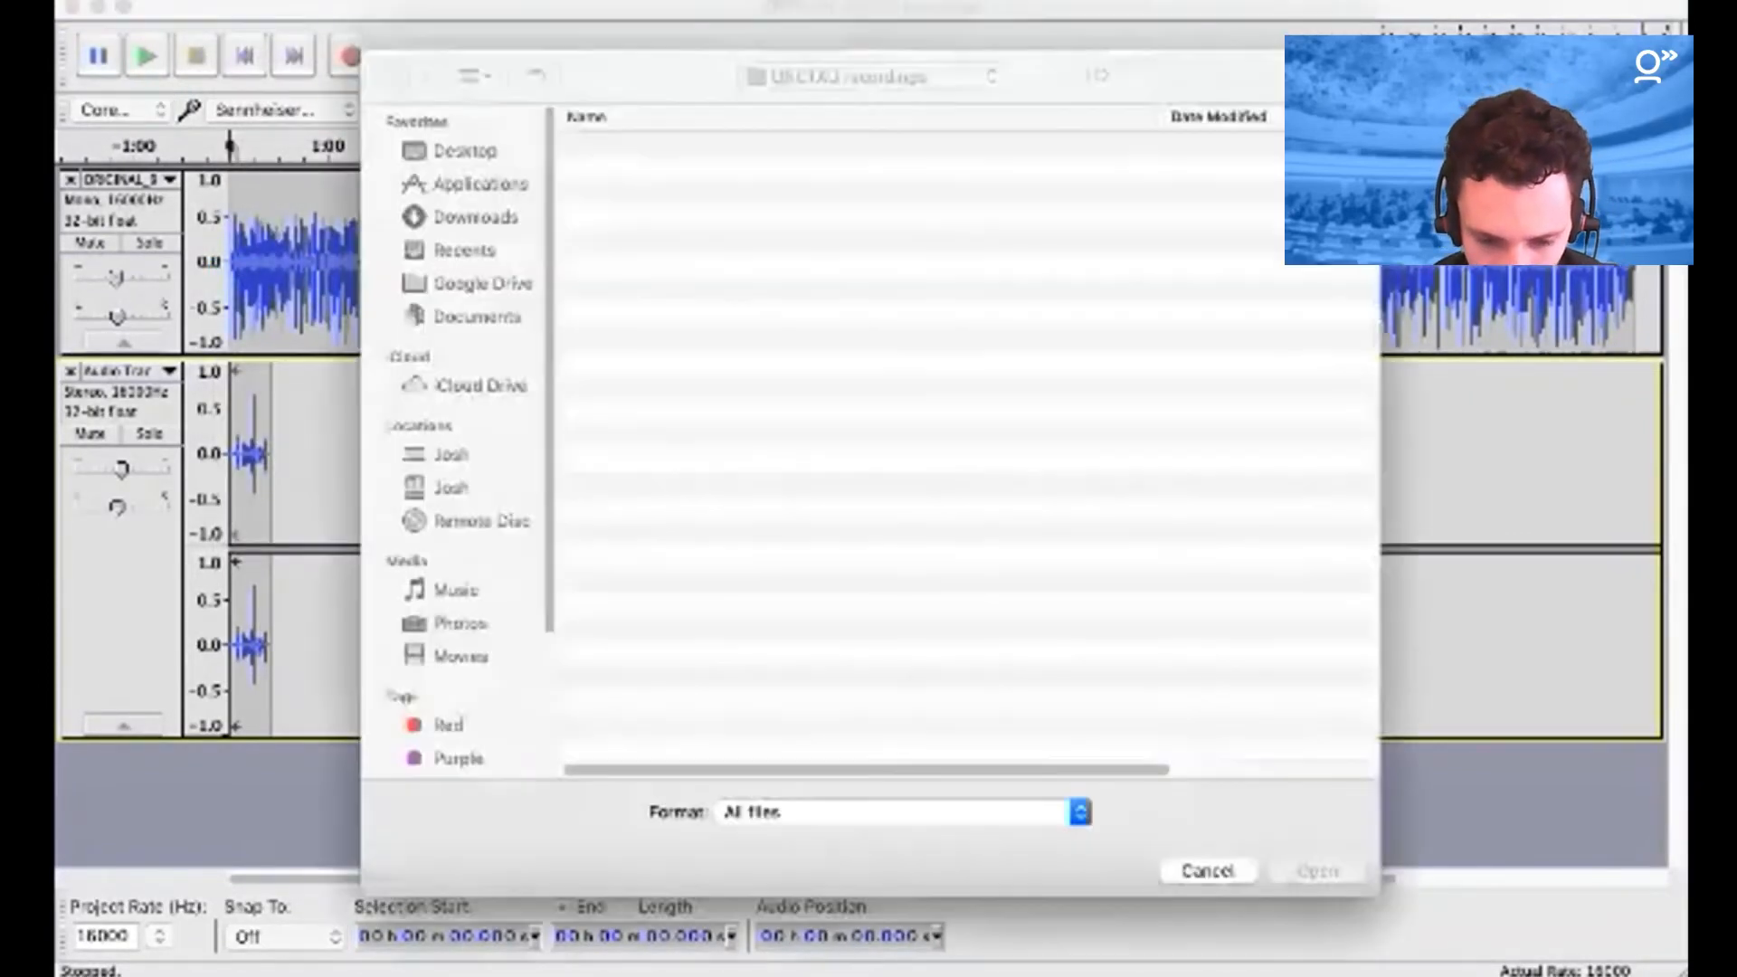
# Step: Import 'ENGLISH_9.06_23.35 done.mp3' from the UNCTAD recordings folder as a new track
pyautogui.click(476, 315)
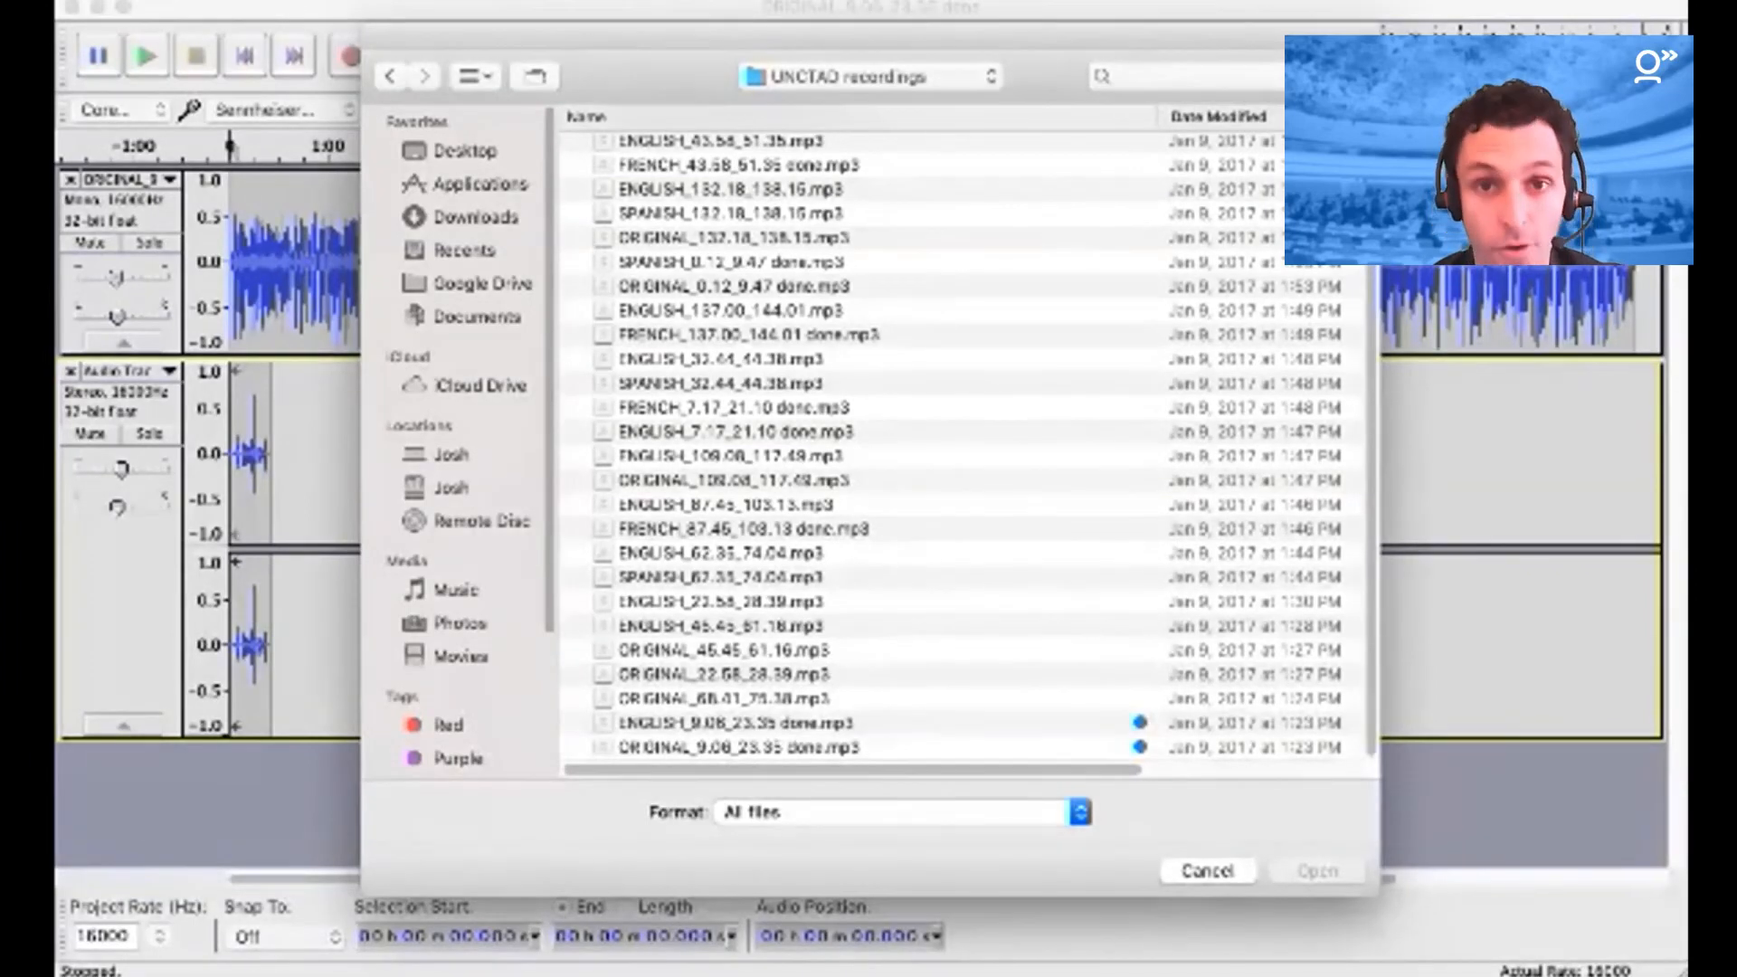
pyautogui.click(733, 722)
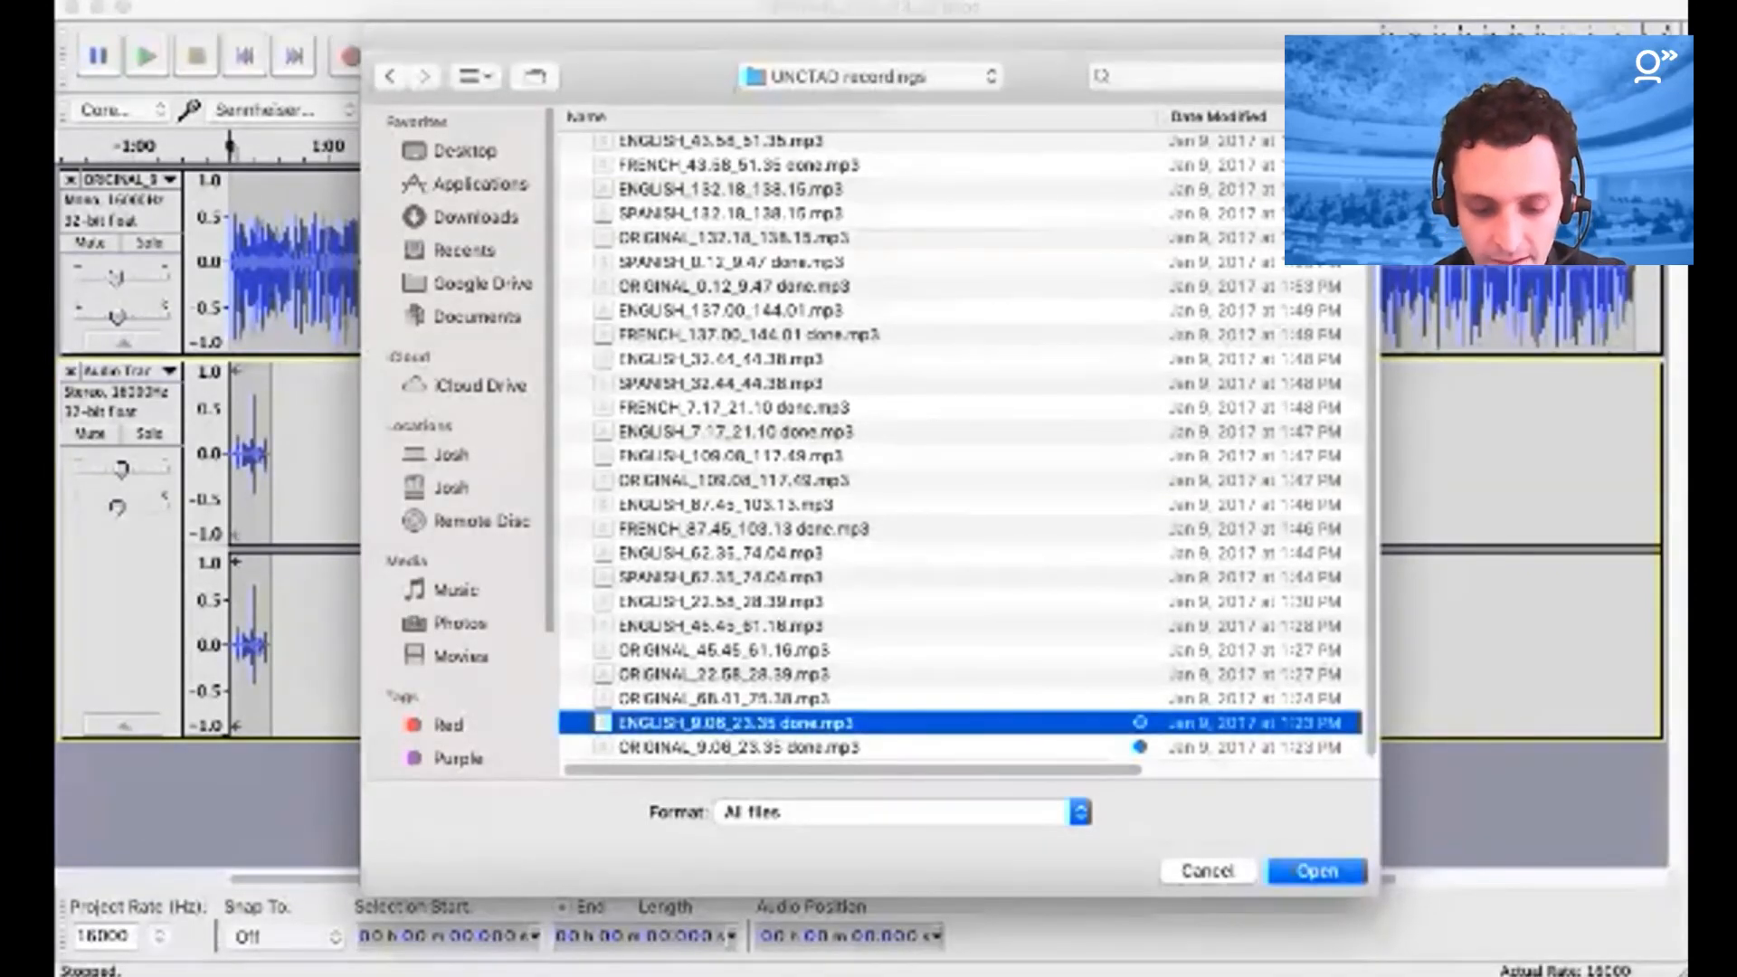
pyautogui.click(1313, 870)
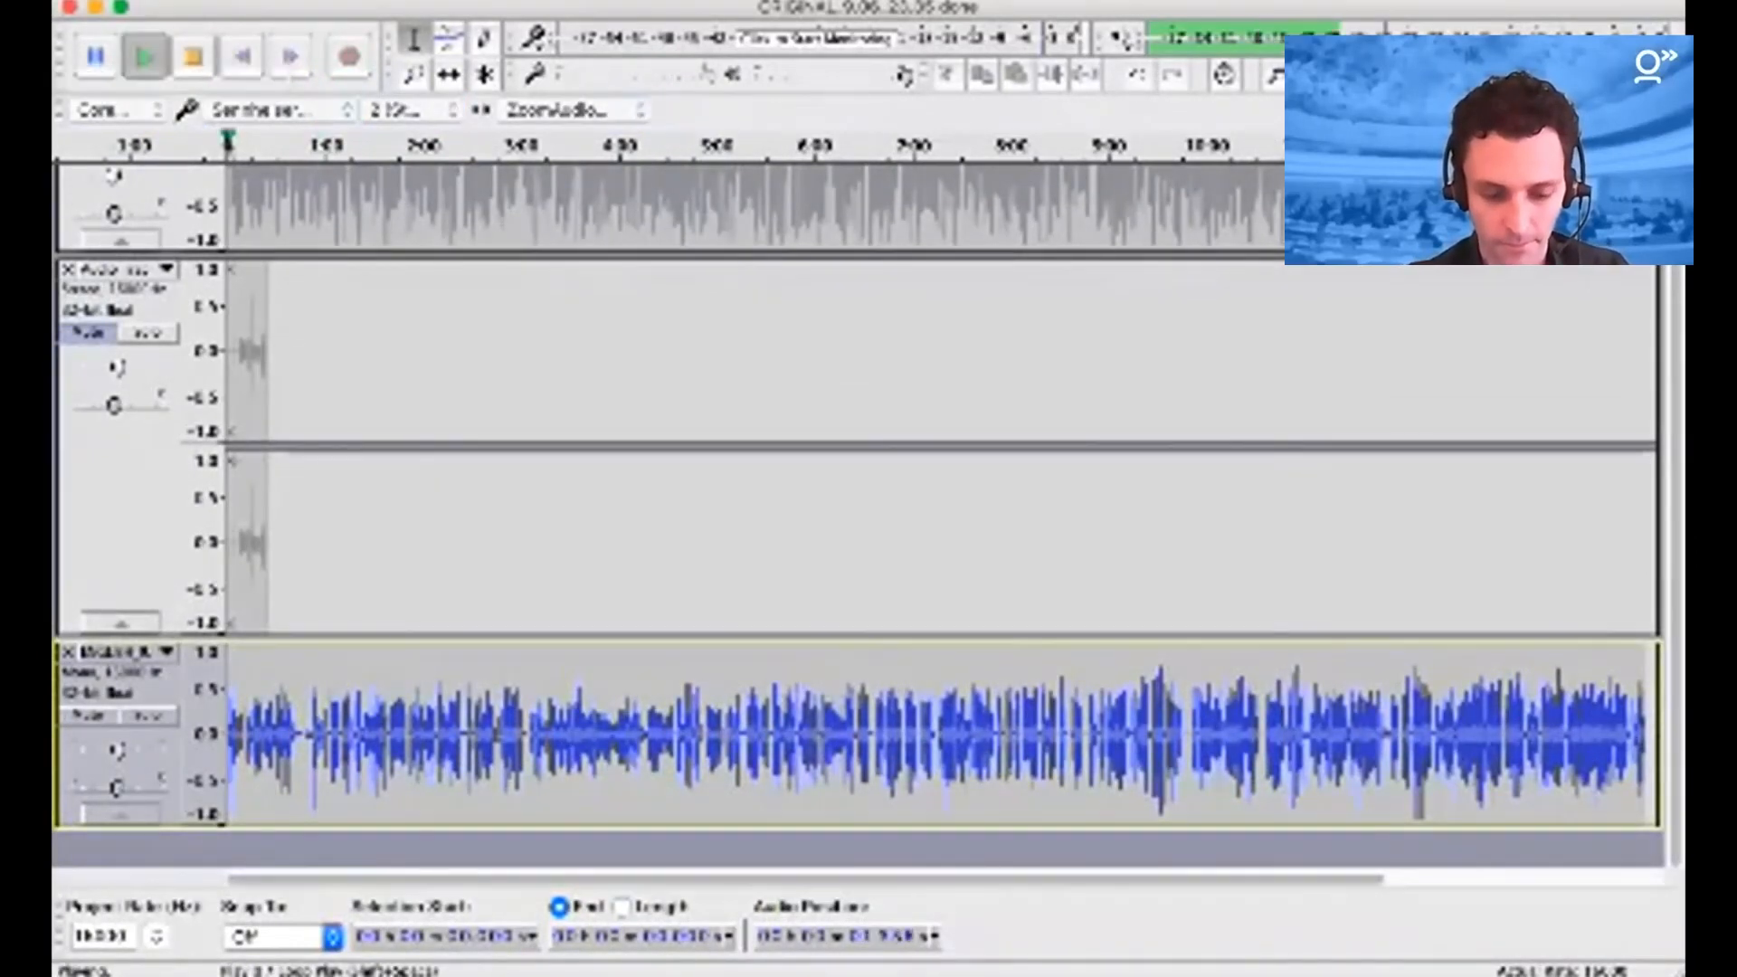
# Step: Play the user's recording together with the English rendition, then pause
pyautogui.click(143, 56)
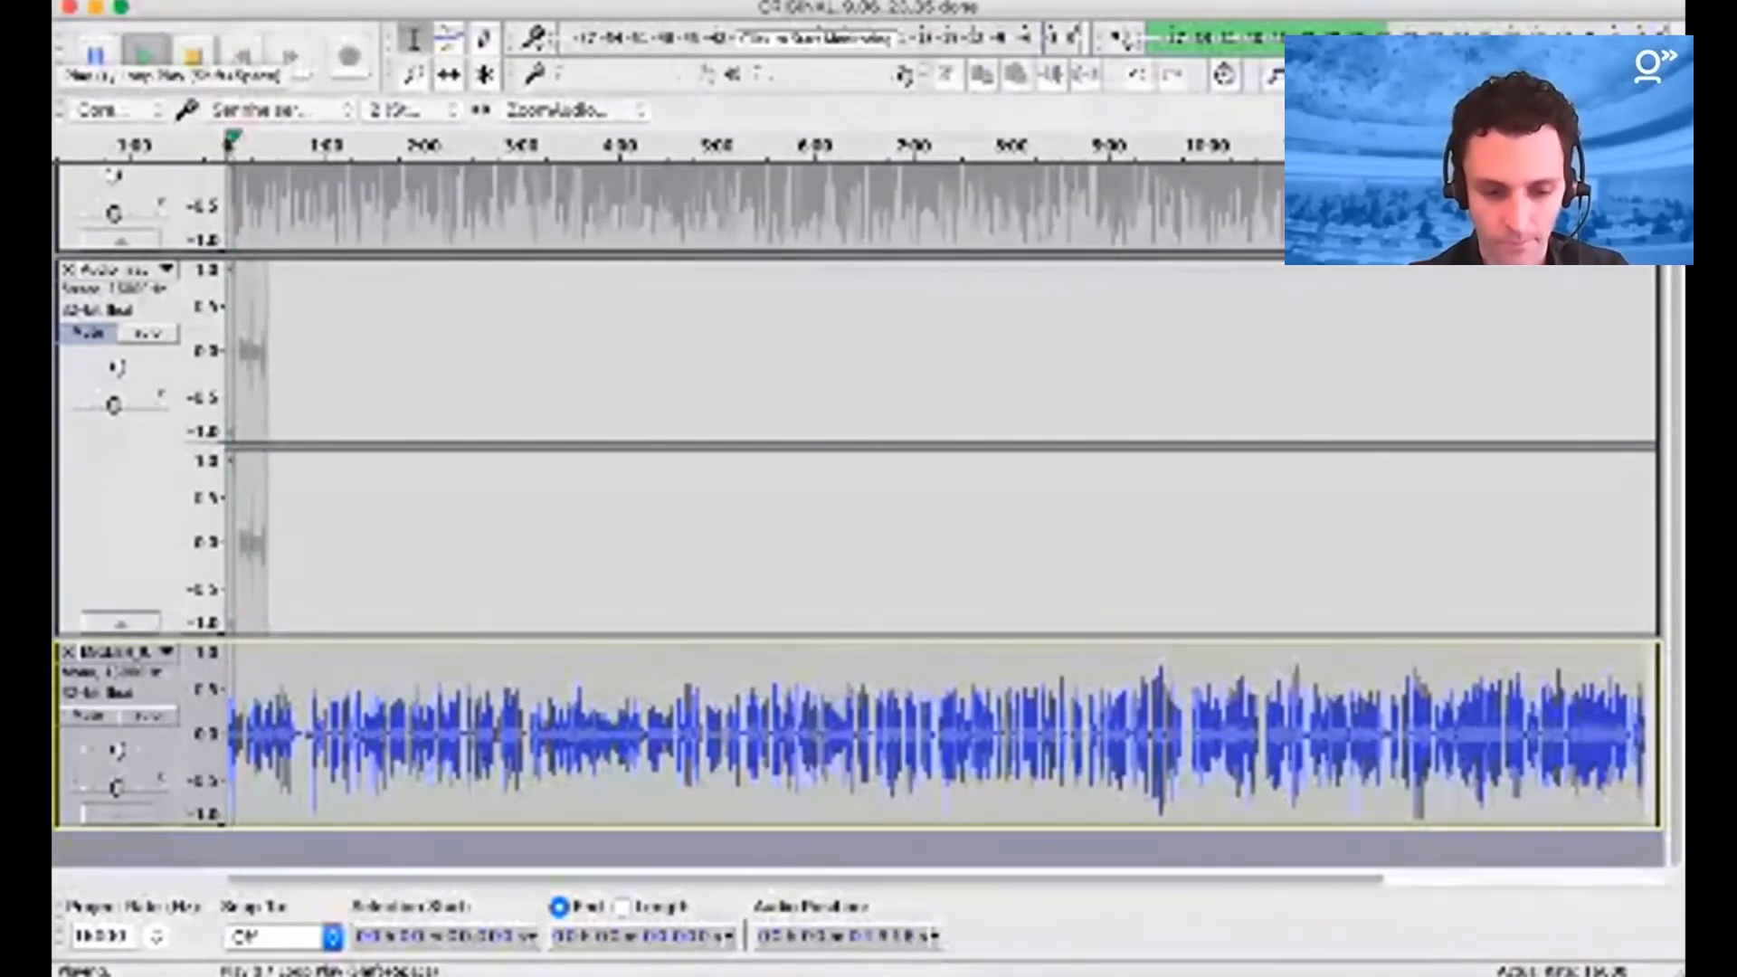
pyautogui.click(145, 56)
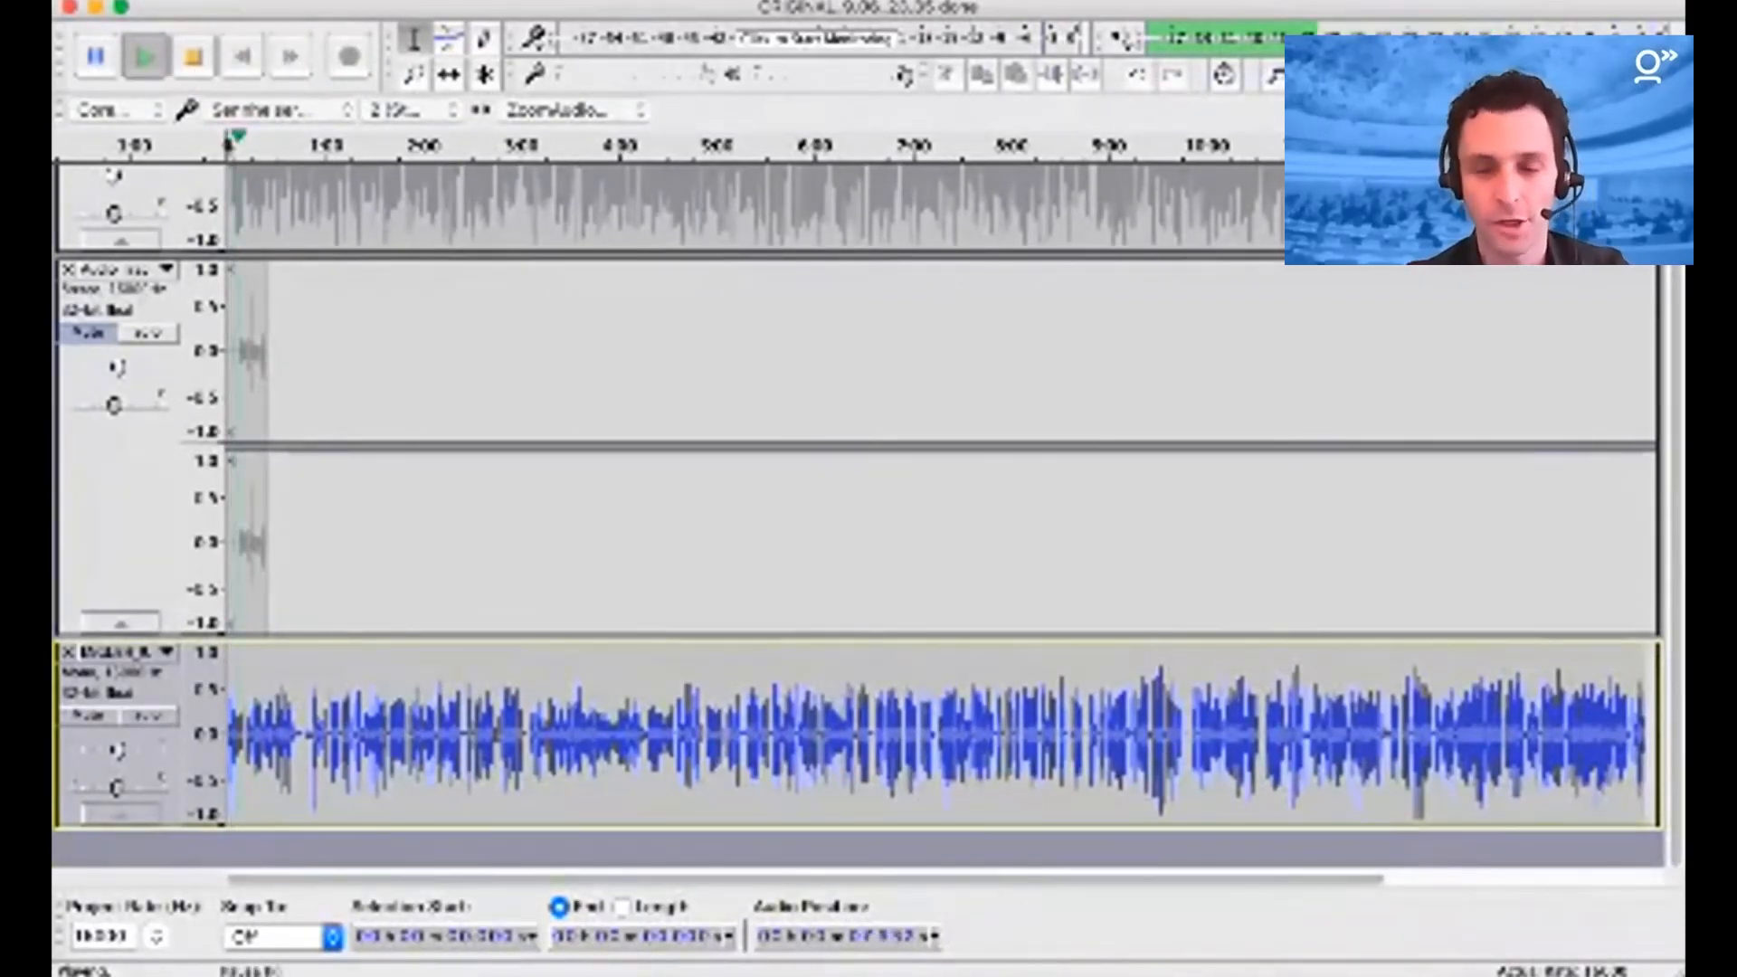
pyautogui.click(144, 56)
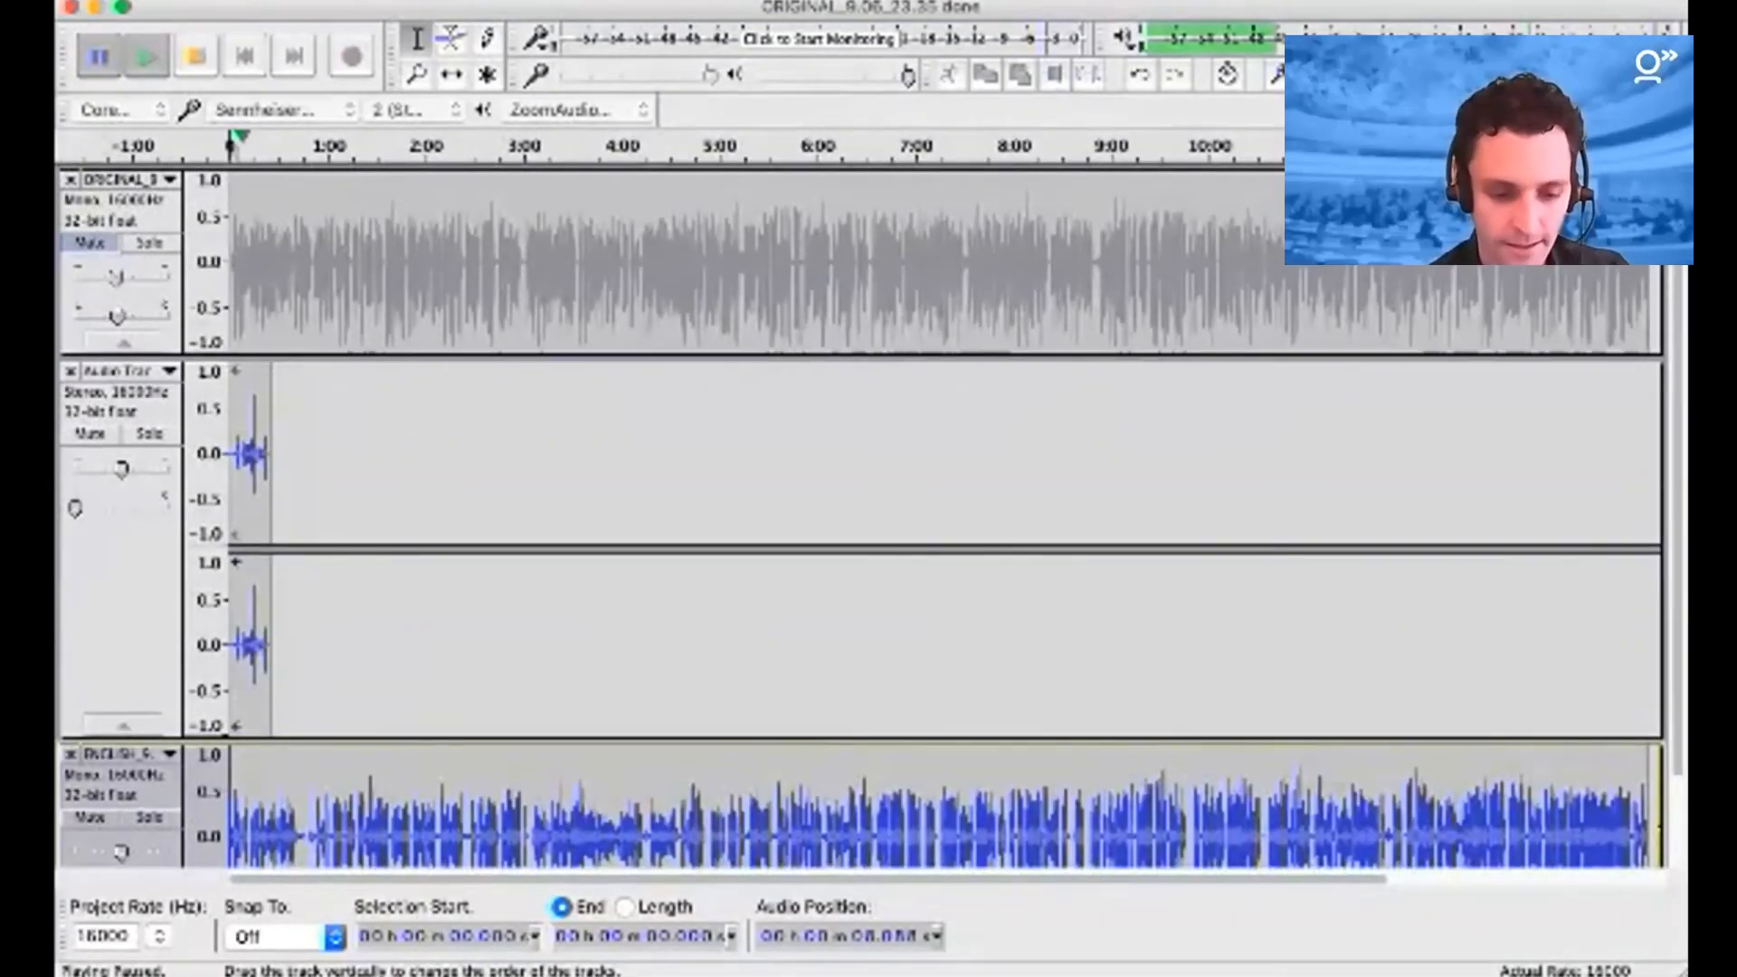
# Step: Mute the English rendition, unmute the French original and play it against the recording
pyautogui.click(97, 56)
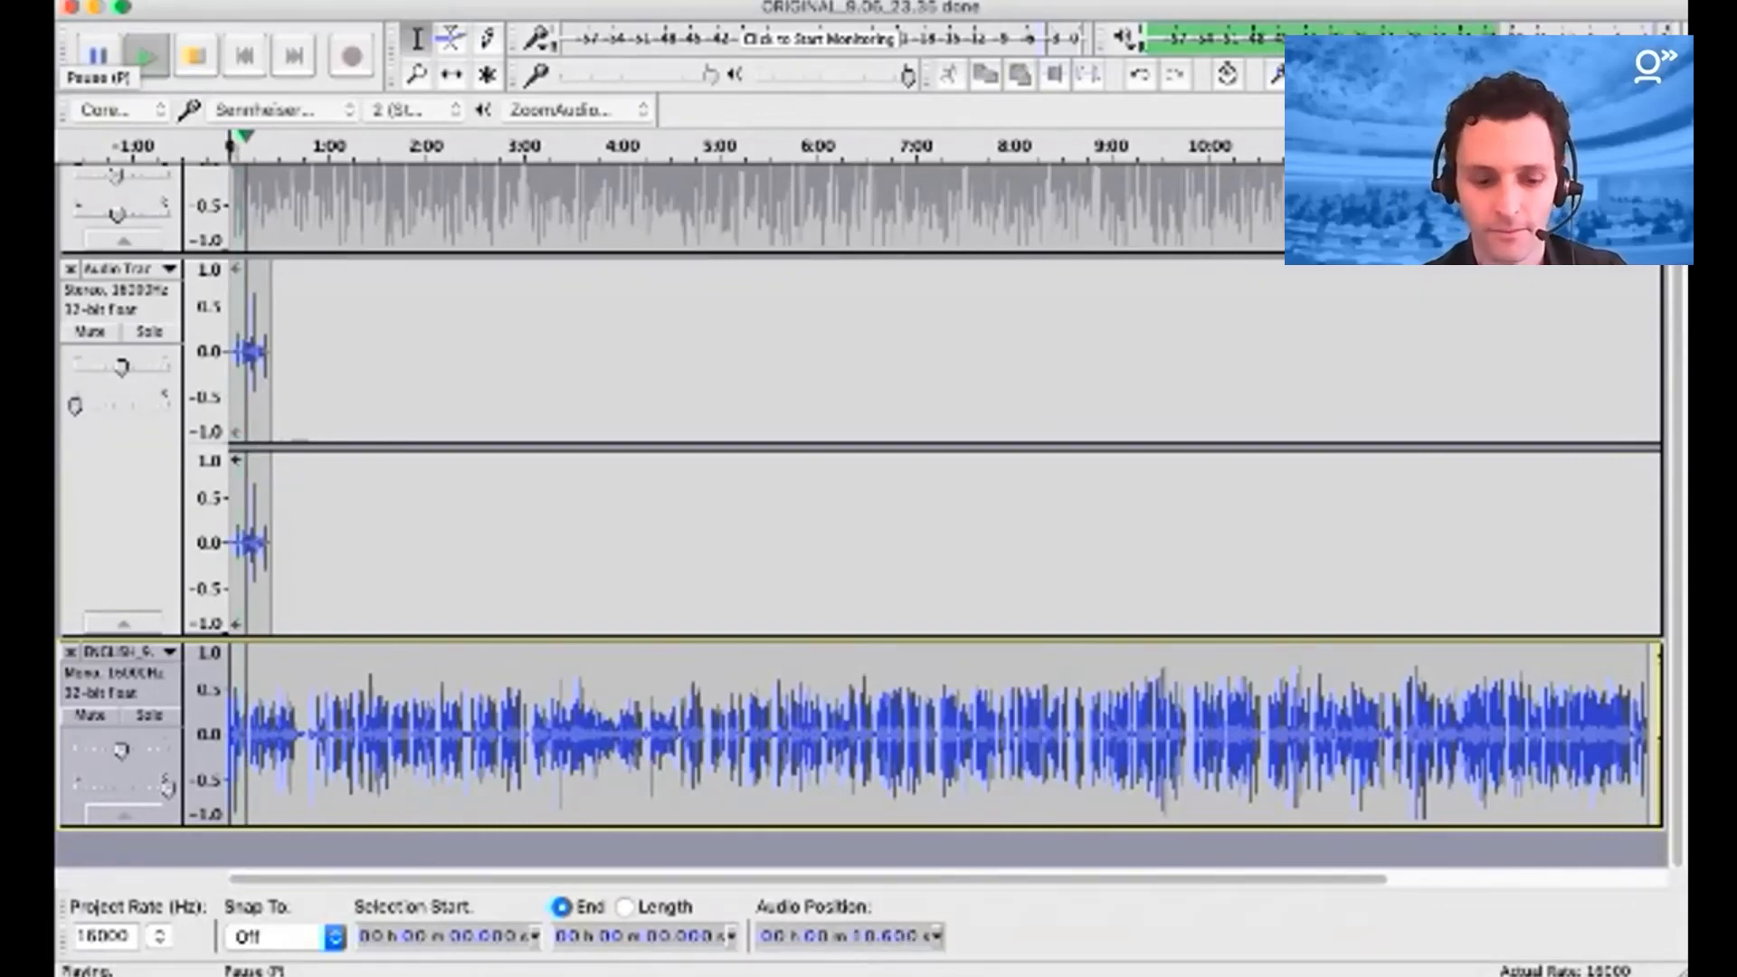
pyautogui.click(145, 56)
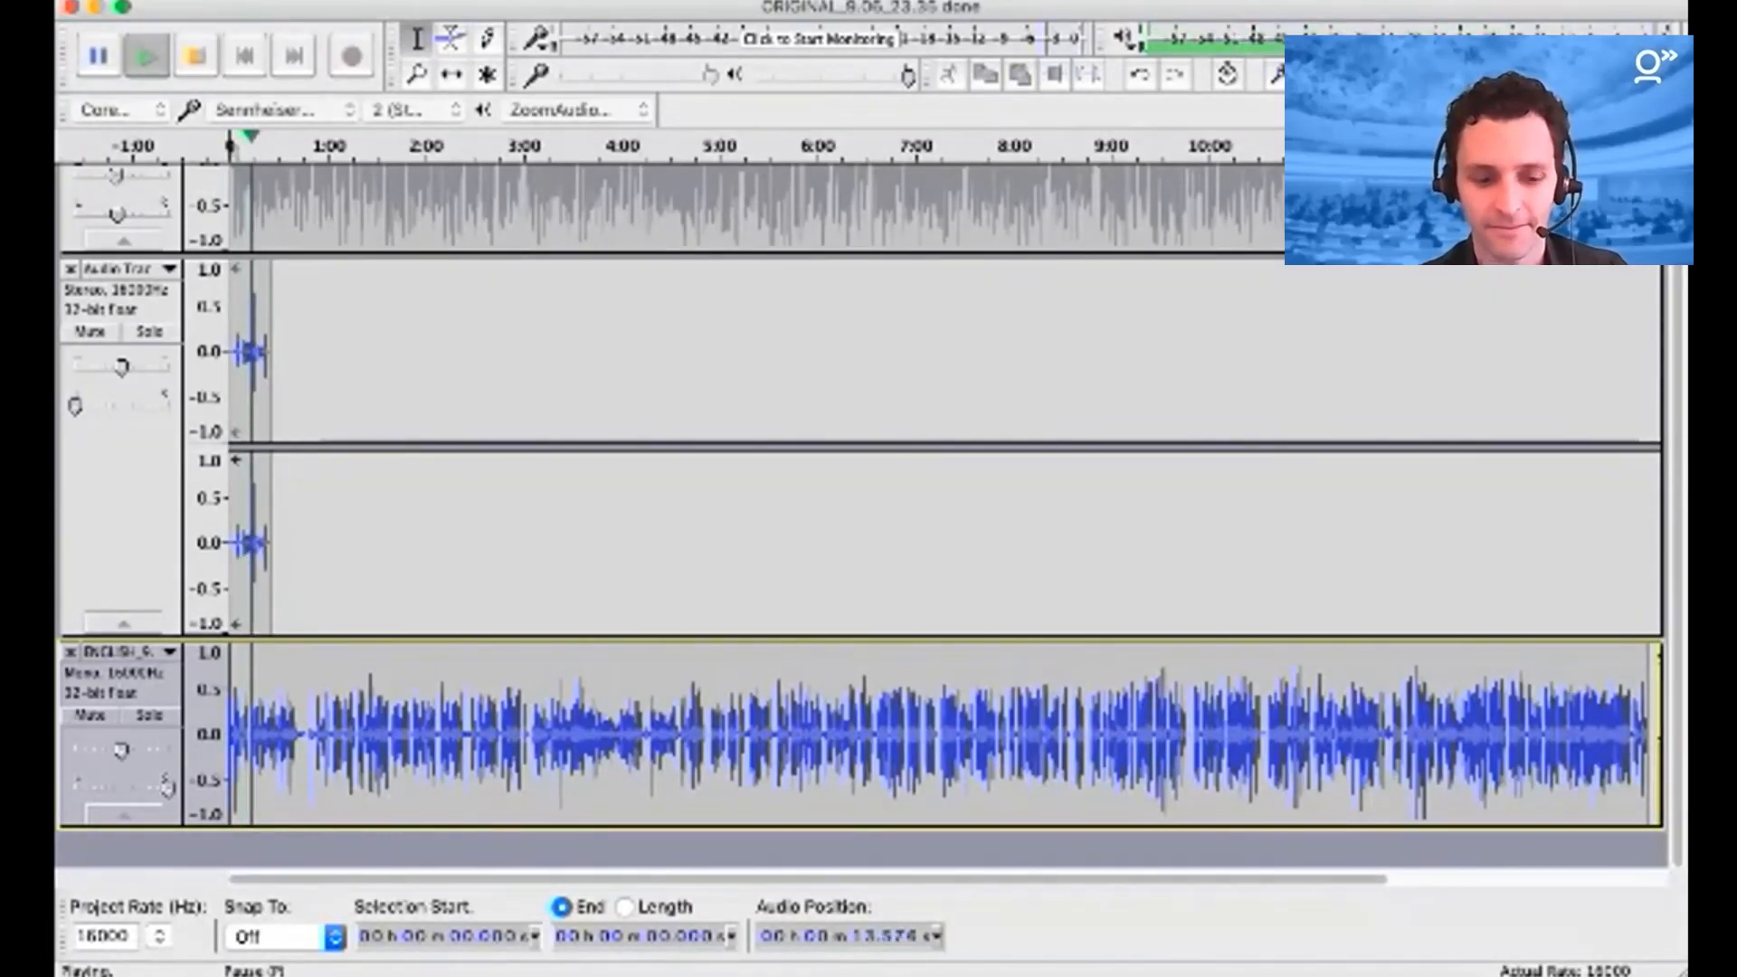
pyautogui.click(98, 56)
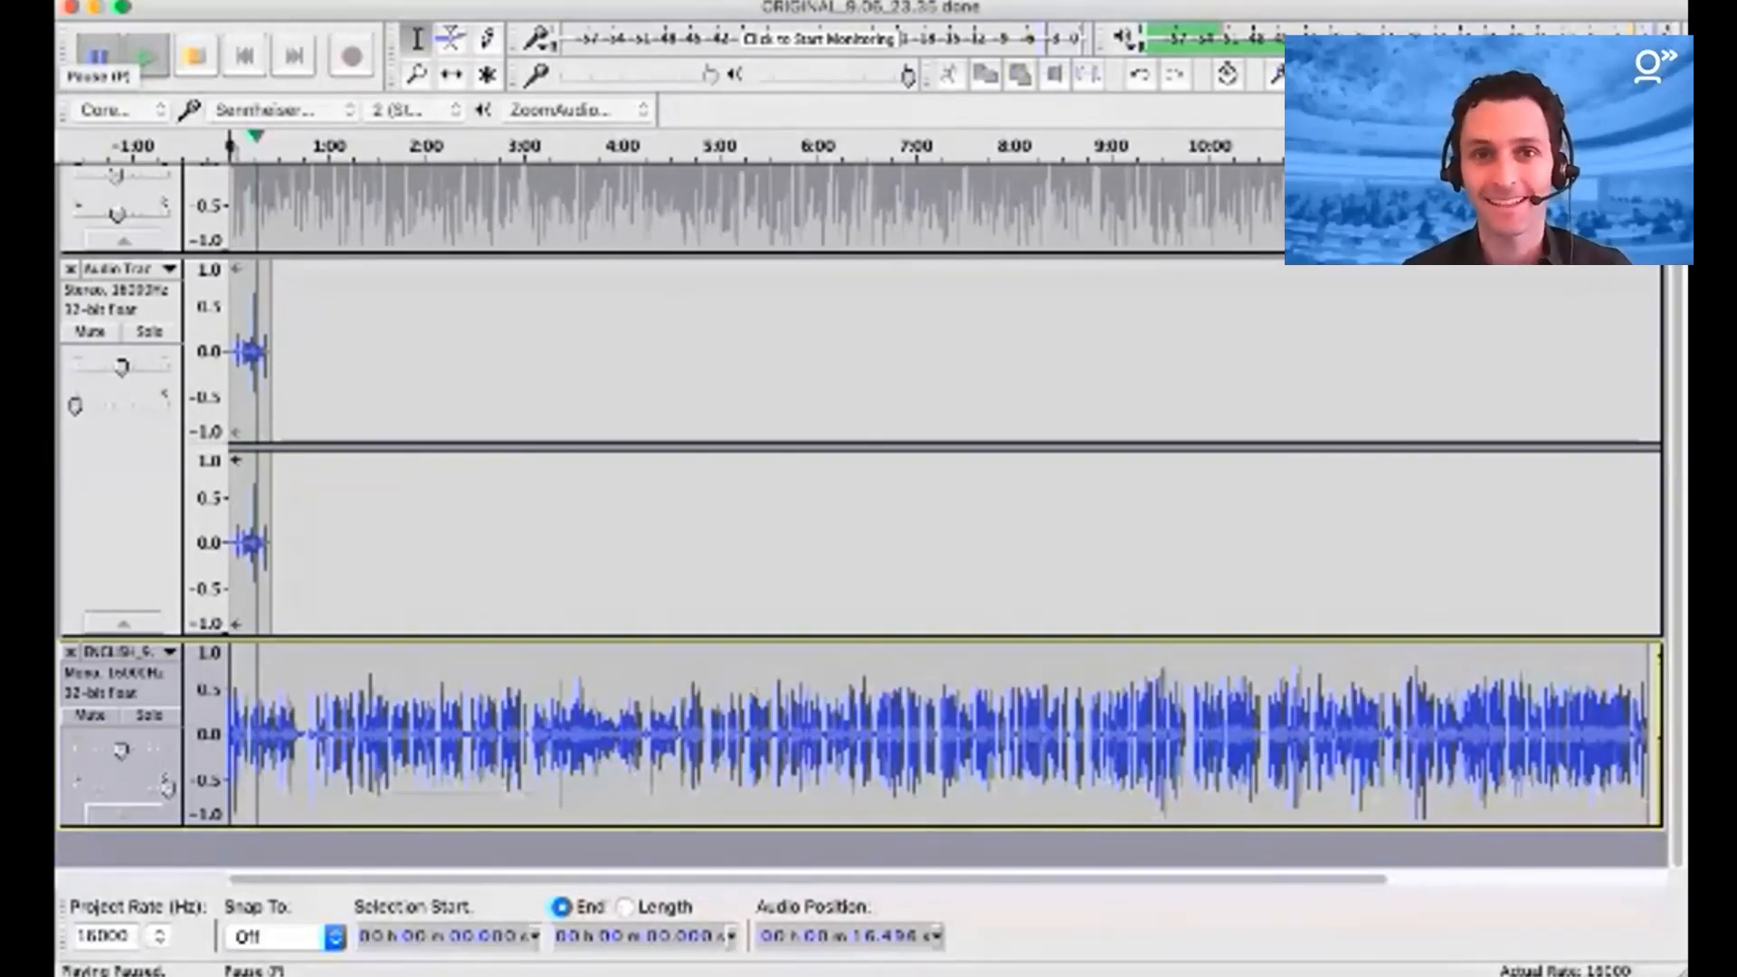
pyautogui.click(145, 56)
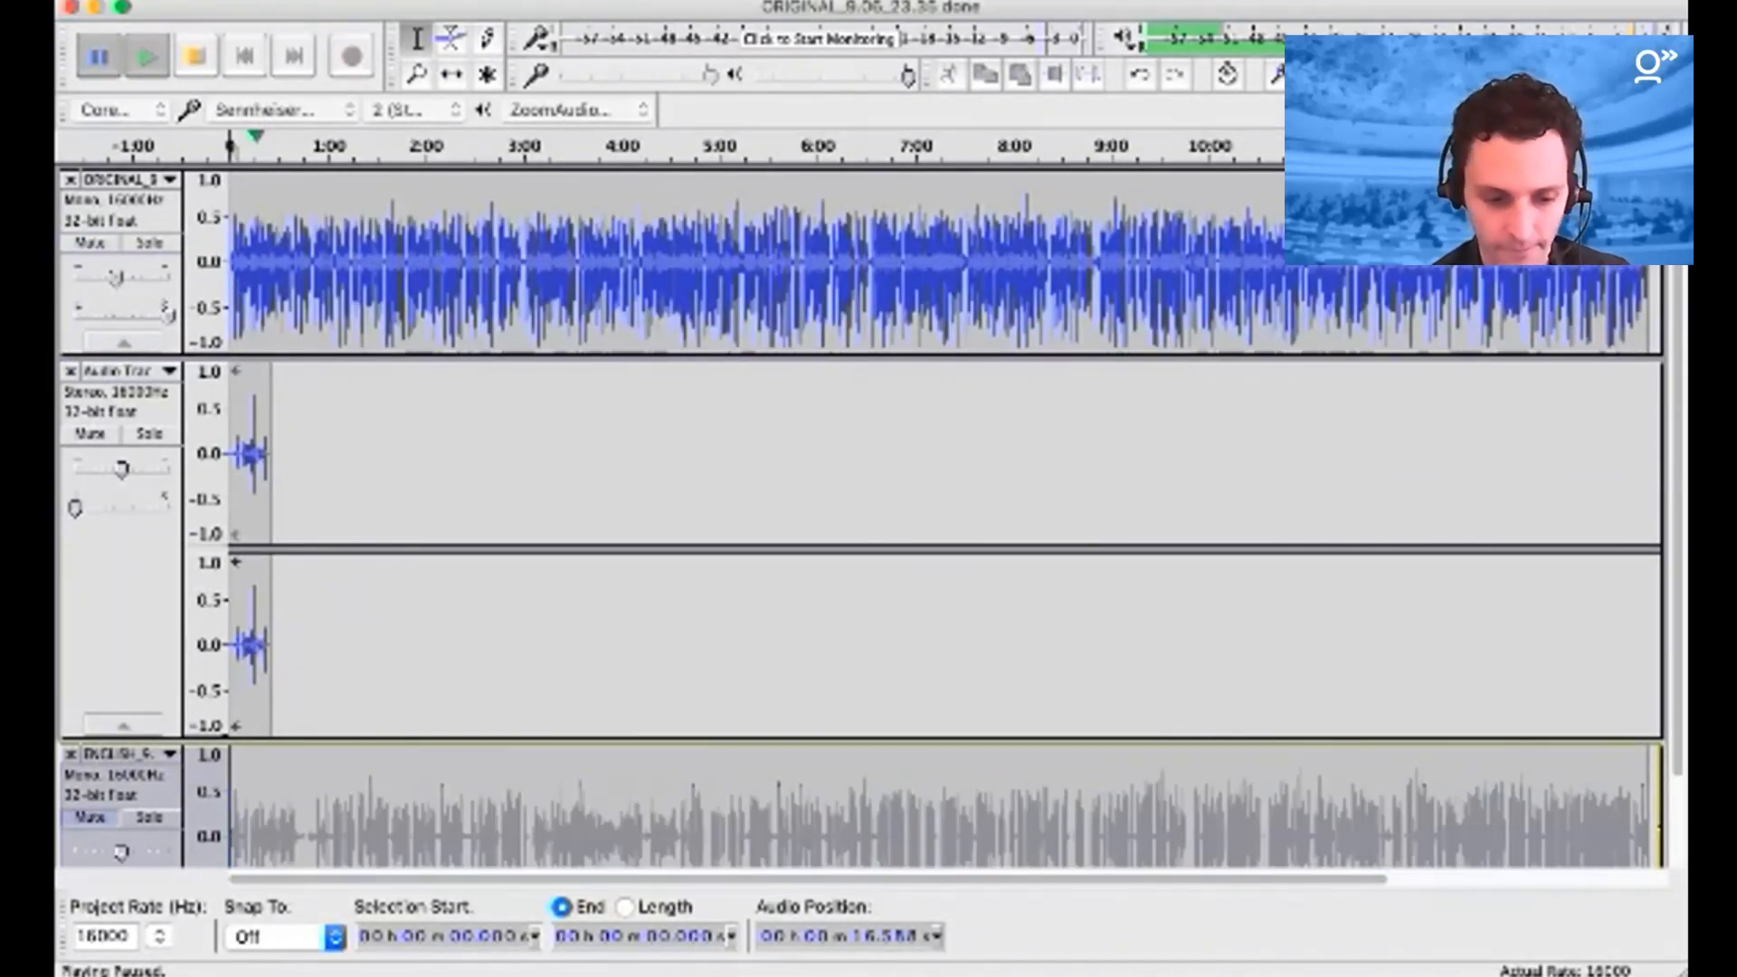
pyautogui.click(97, 56)
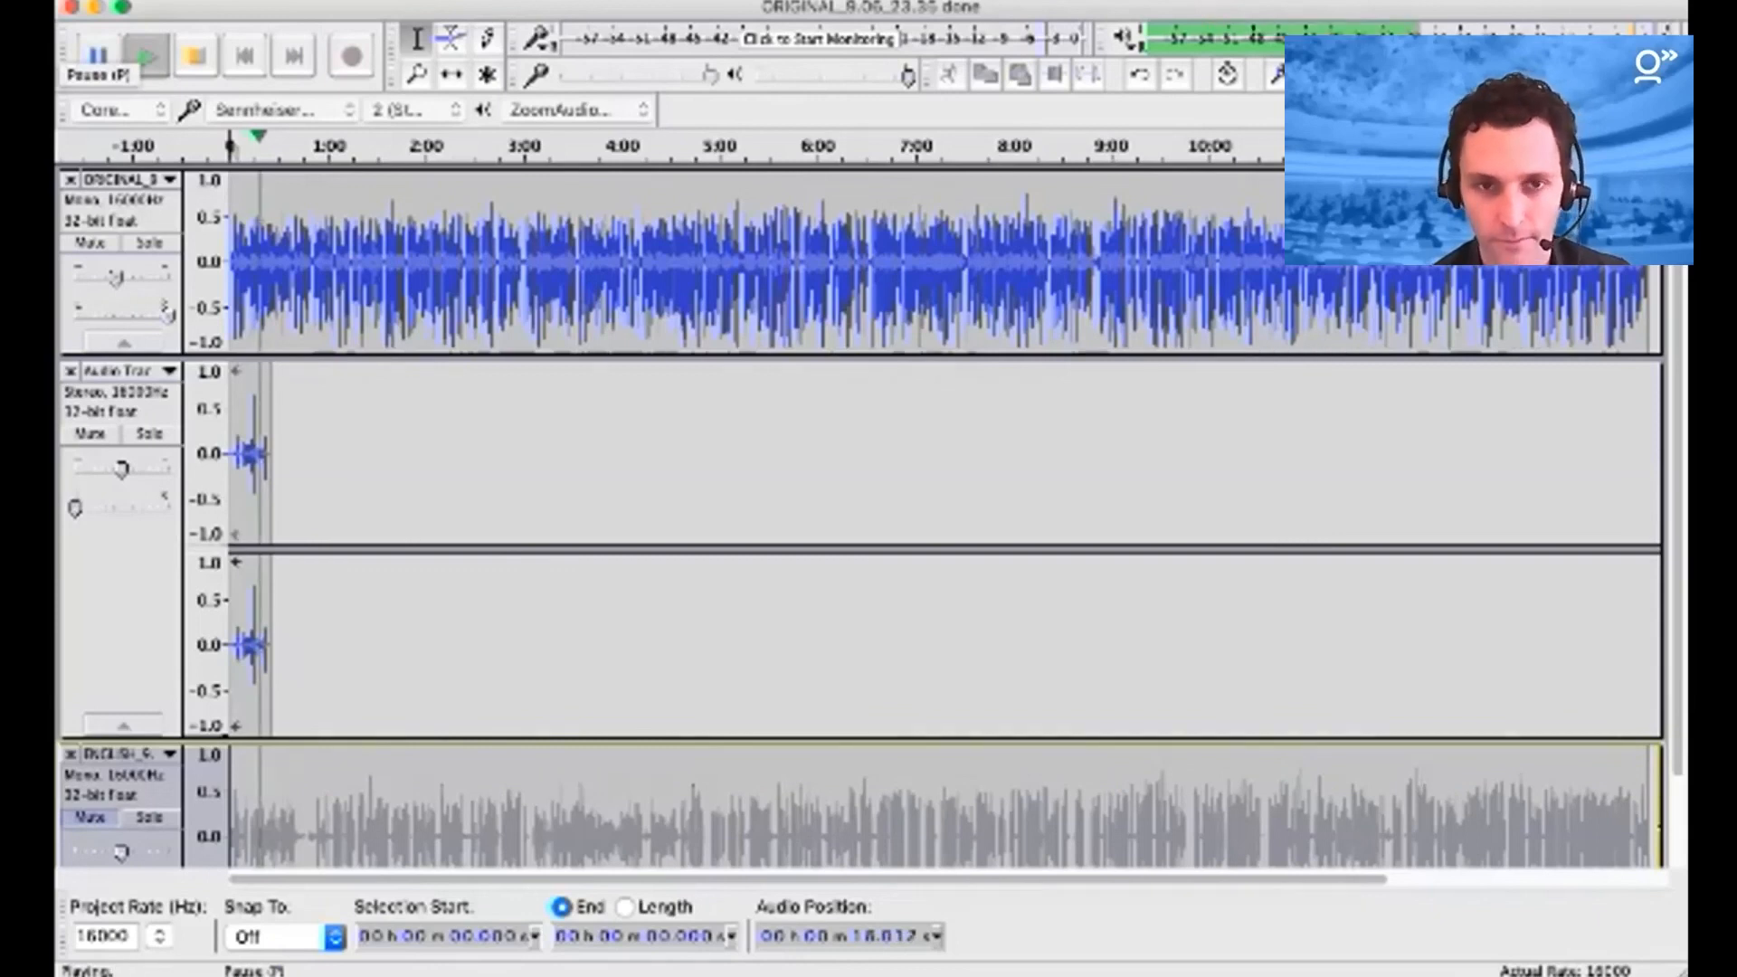